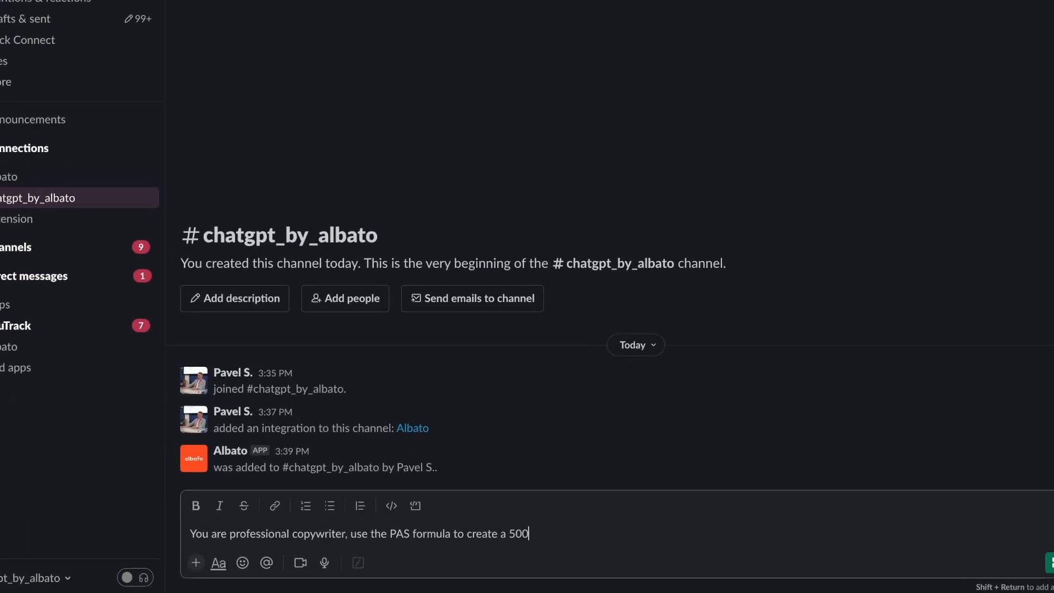
# Send the 500-word PAS landing-page prompt selling SMM courses to the channel.
pyautogui.write('-word landing page that w')
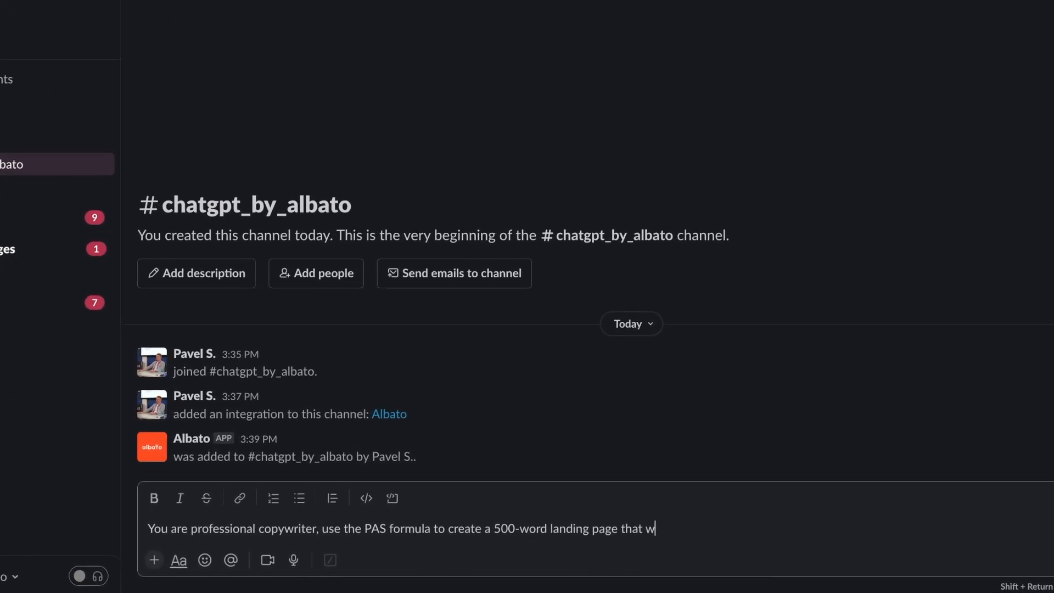
pyautogui.write('ill convince potential buyers to purcha')
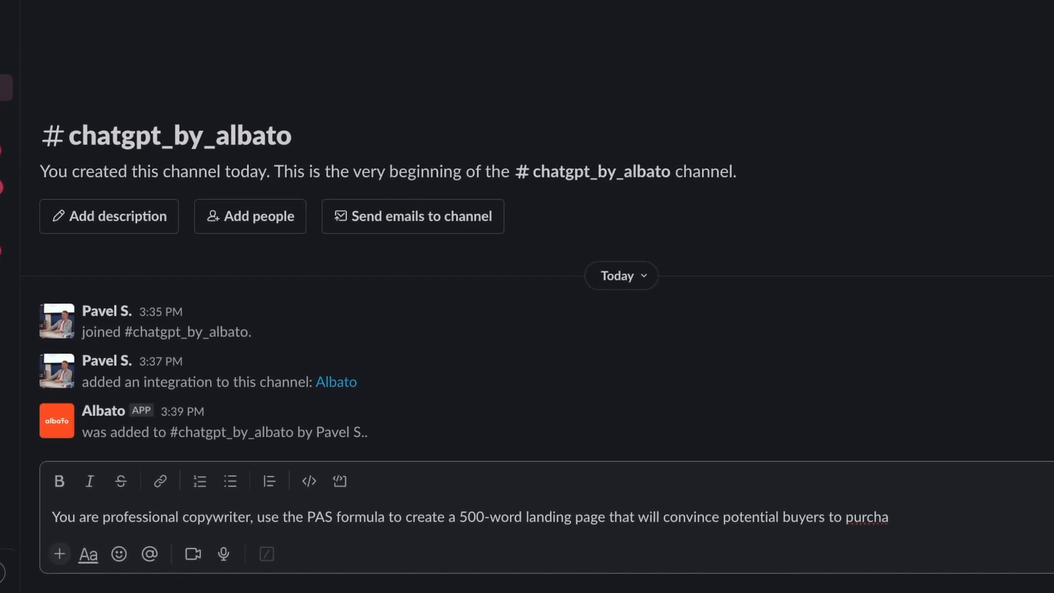
pyautogui.press('Enter')
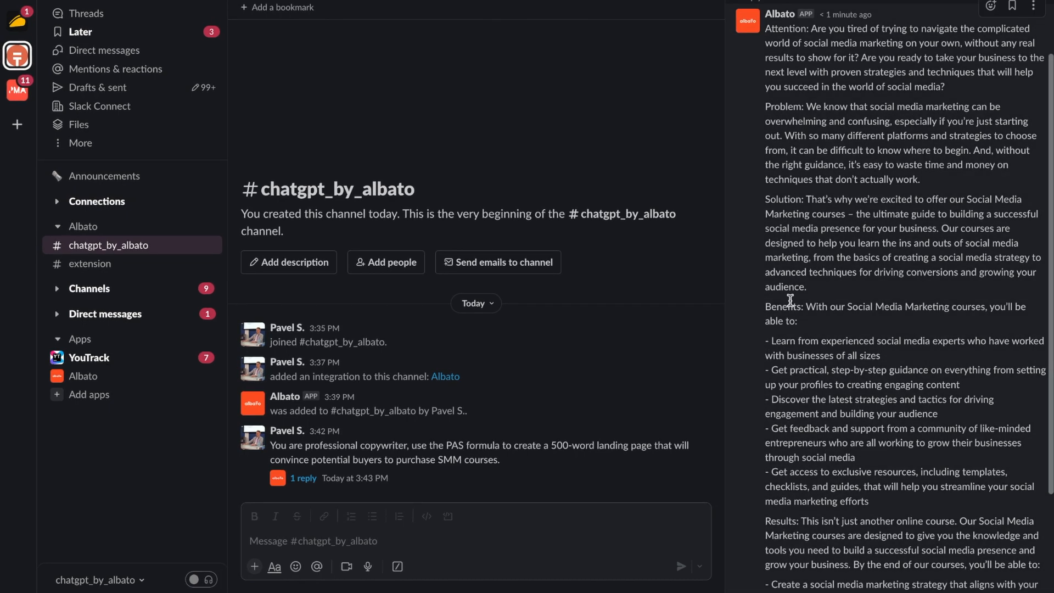
pyautogui.moveTo(841, 121)
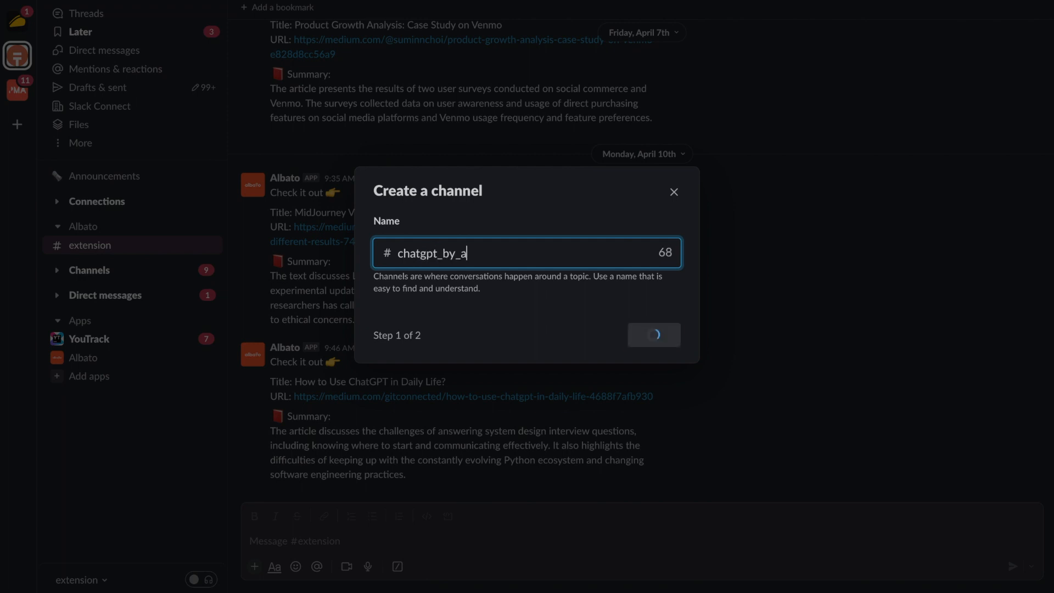
# Finish creating the public chatgpt_by_albato channel with default visibility.
pyautogui.click(654, 335)
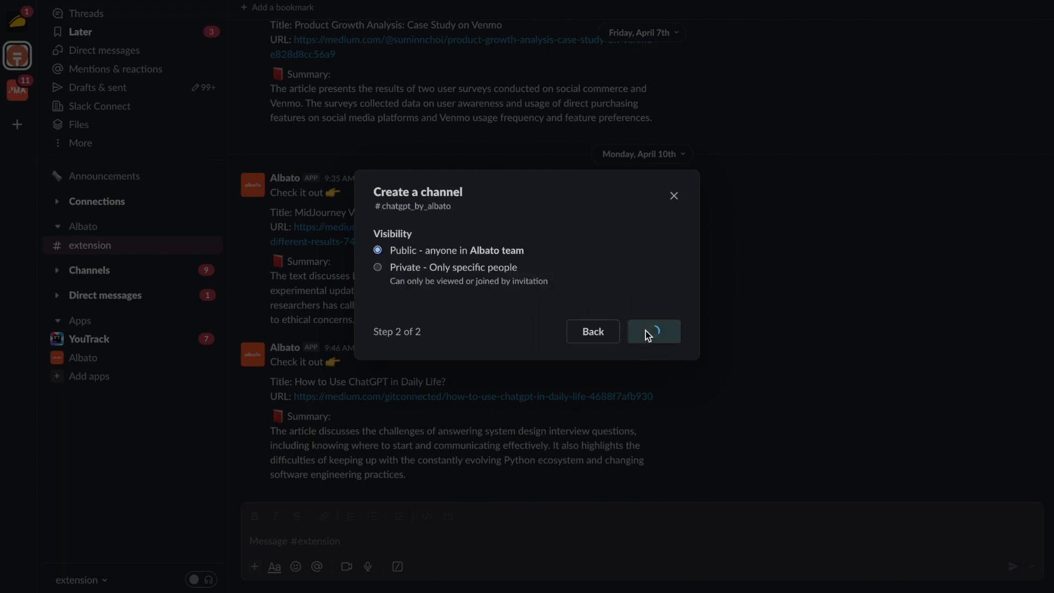
pyautogui.click(654, 332)
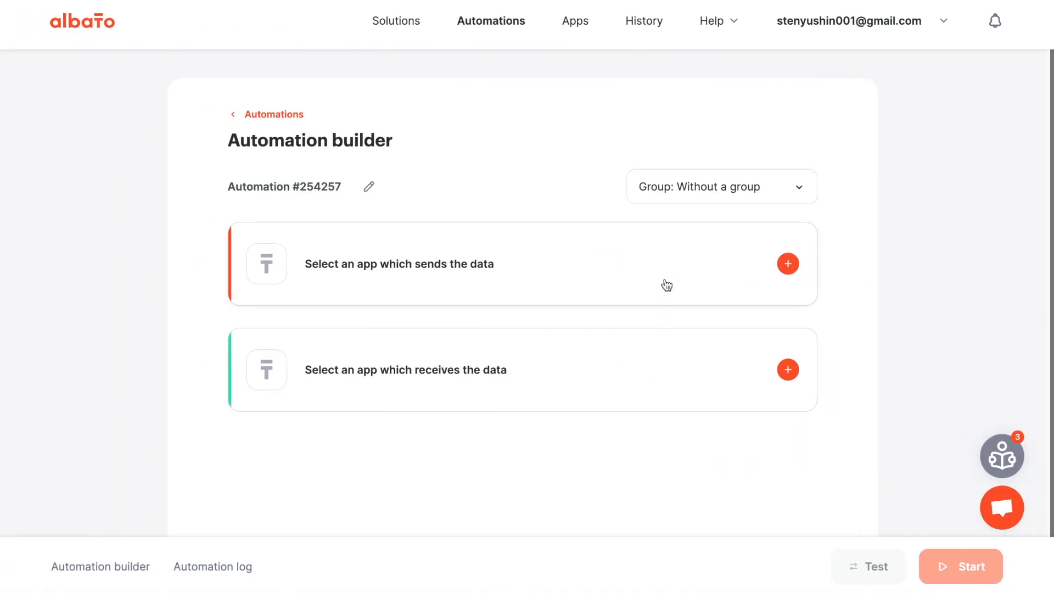
pyautogui.moveTo(488, 273)
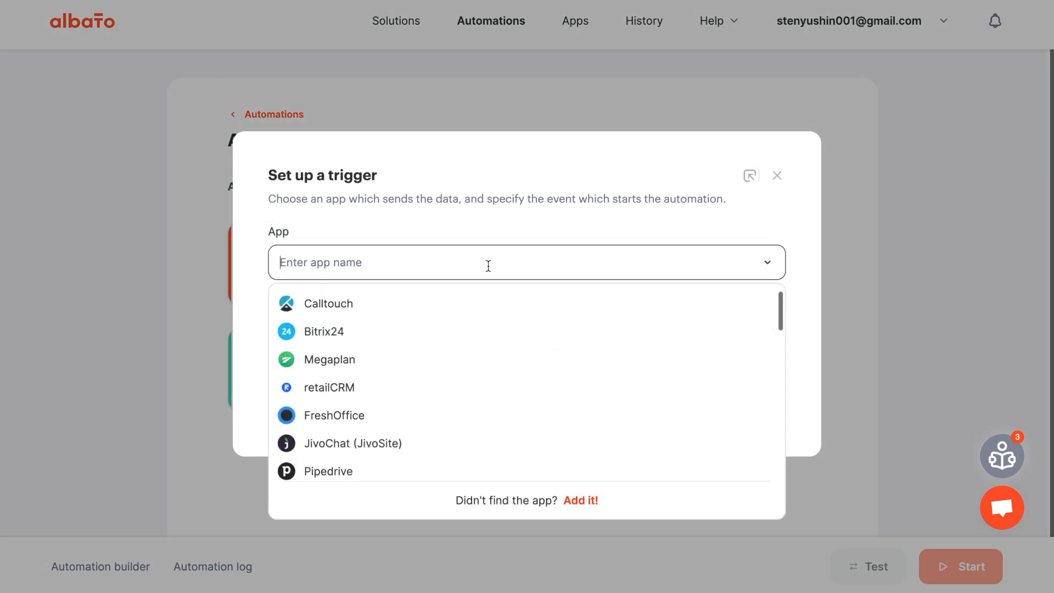
# Set Slack's New message in channel as the trigger and start a new Slack connection.
pyautogui.write('sla')
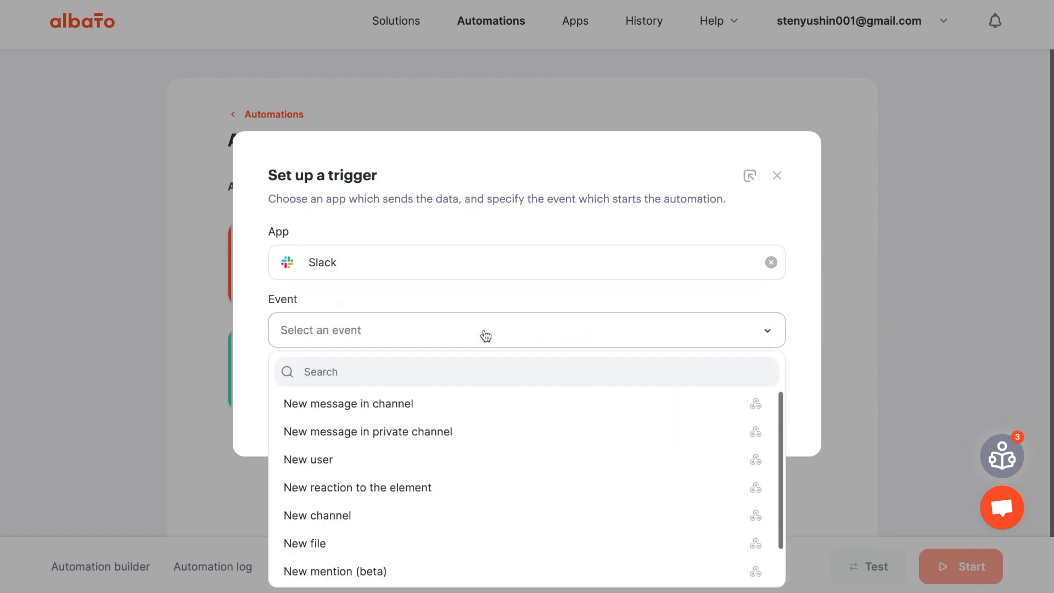
pyautogui.click(348, 404)
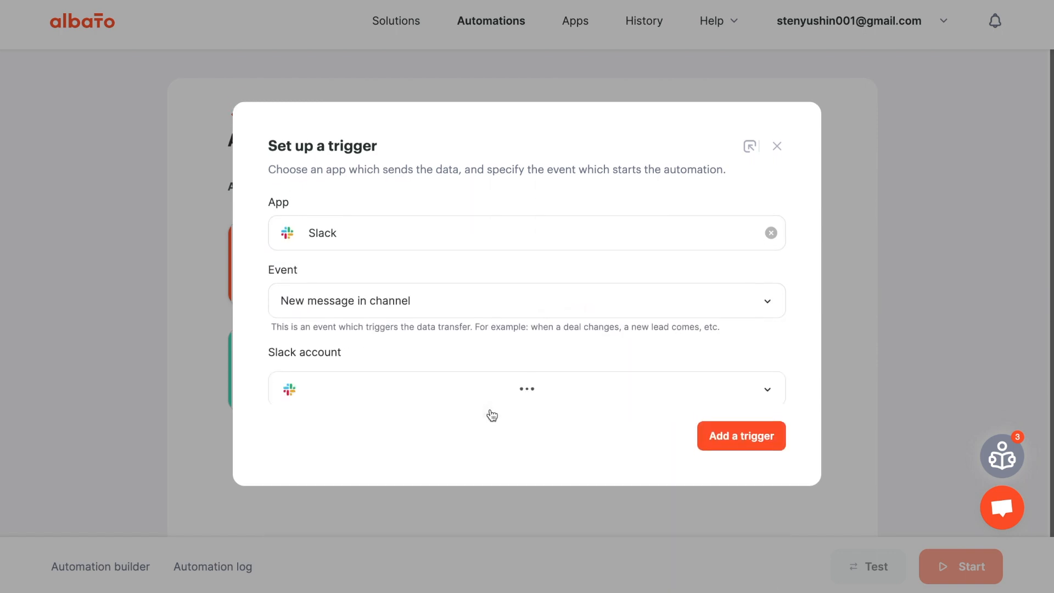
pyautogui.click(526, 389)
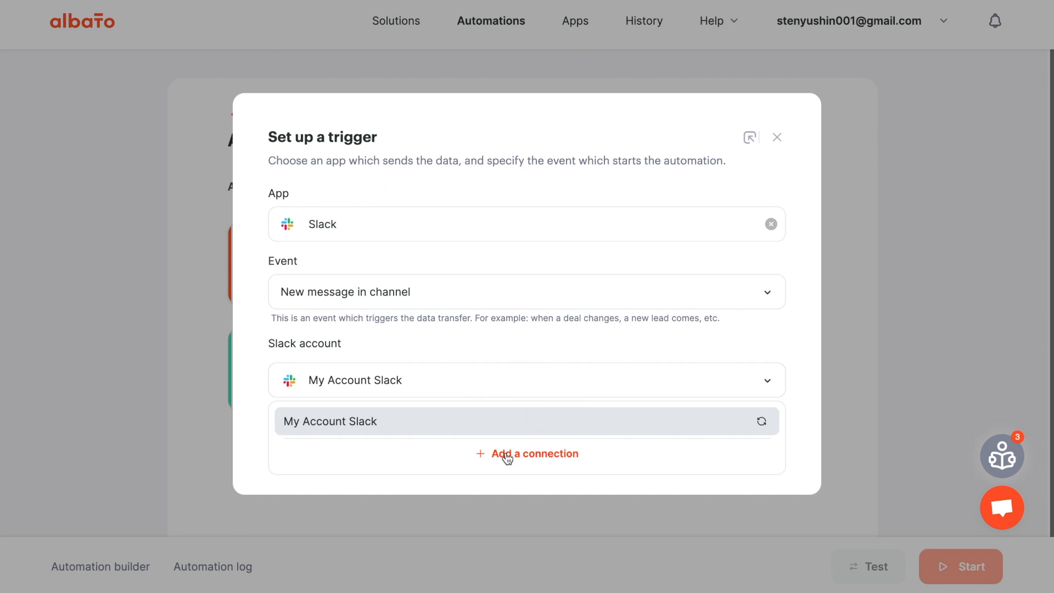
pyautogui.moveTo(529, 462)
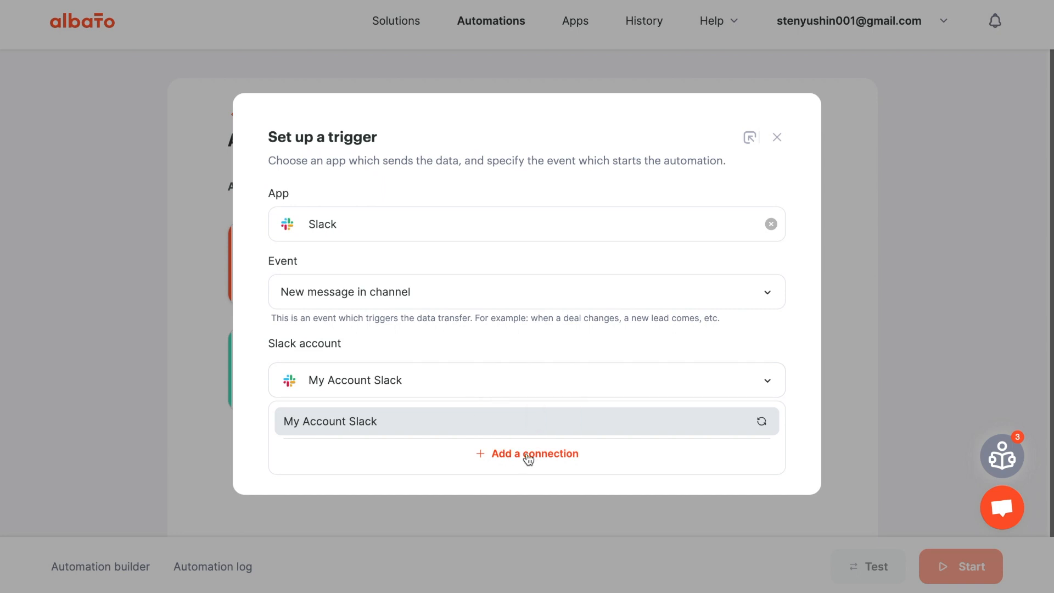
pyautogui.click(528, 454)
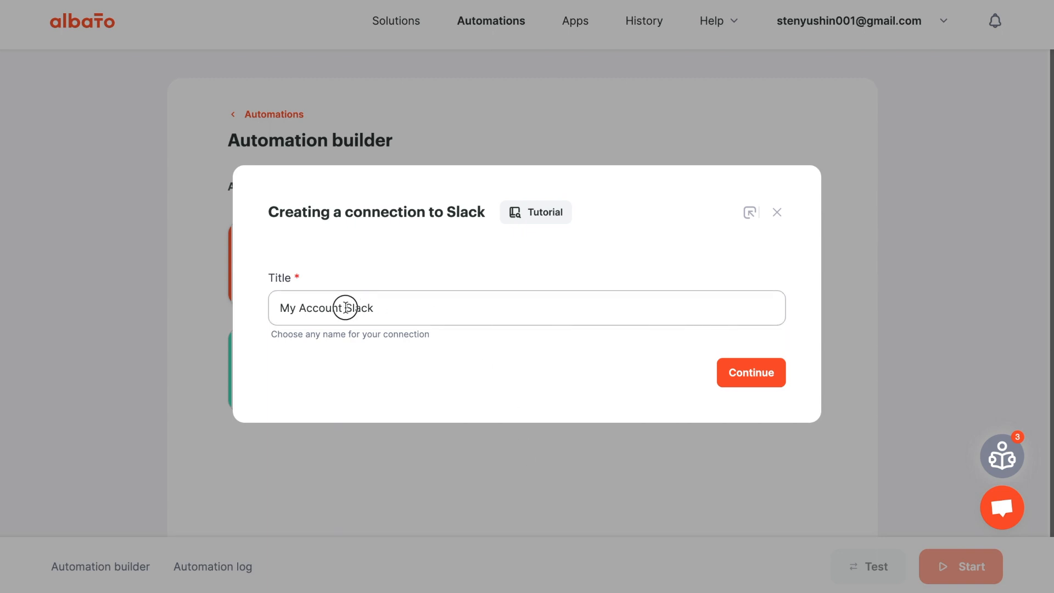
# Name the connection SlackGPT_bot, continue, and grant Albato access to Slack.
pyautogui.write('SlackGPT')
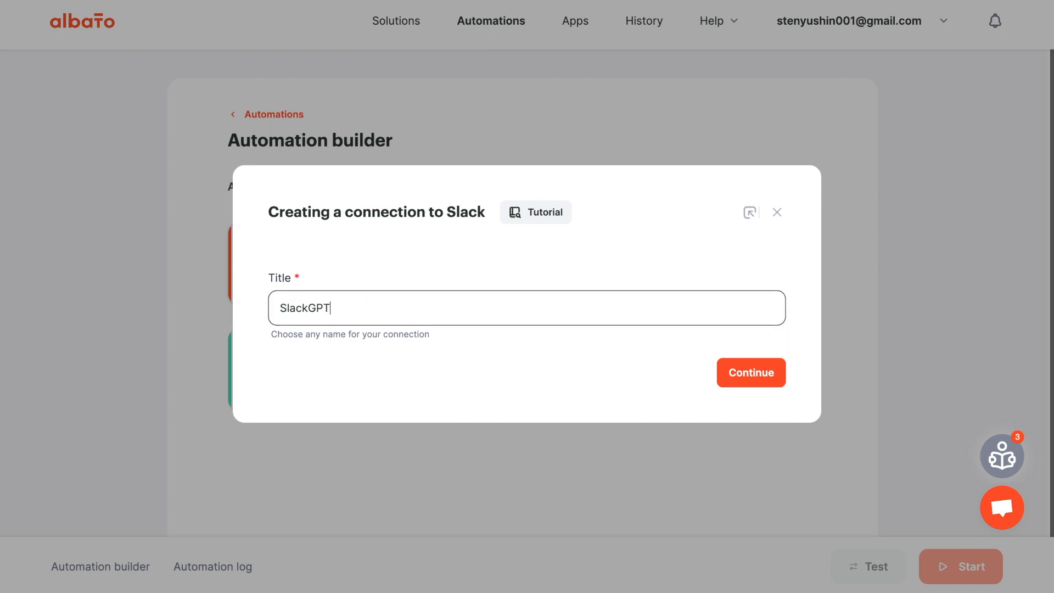
pyautogui.write('_')
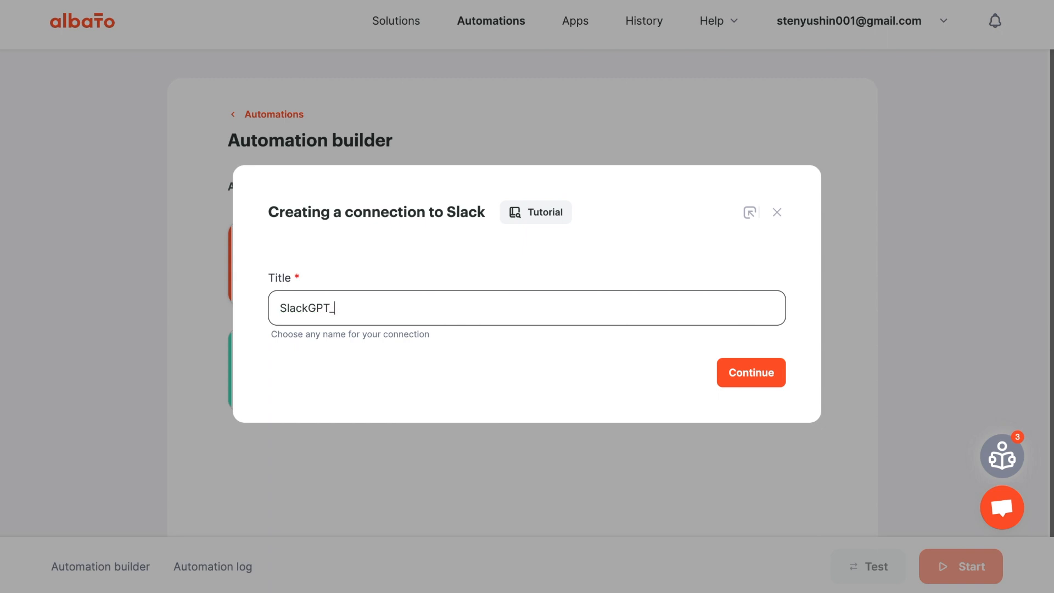
pyautogui.write('bot')
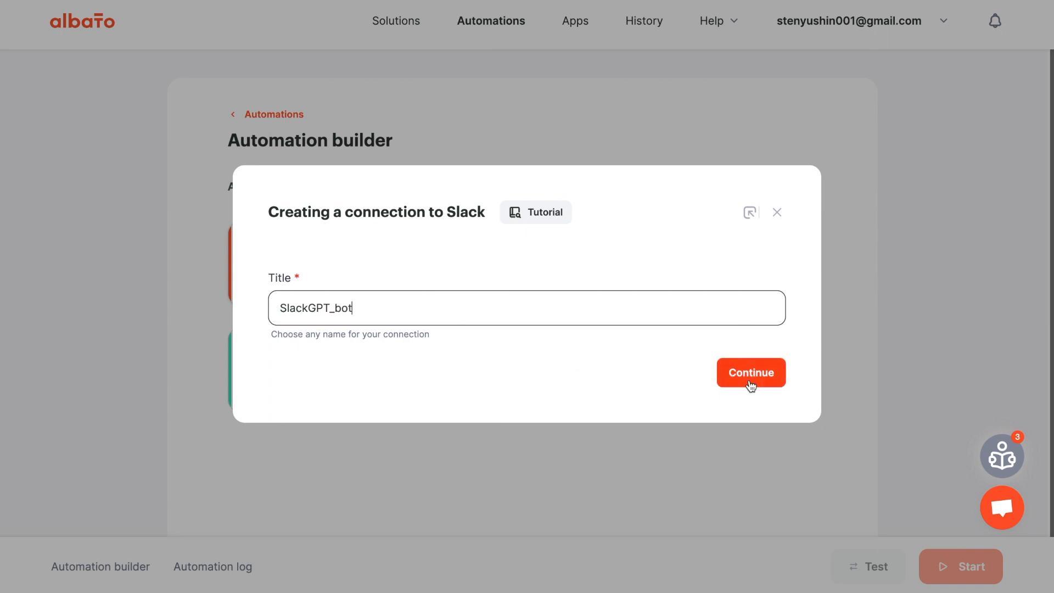
pyautogui.click(751, 372)
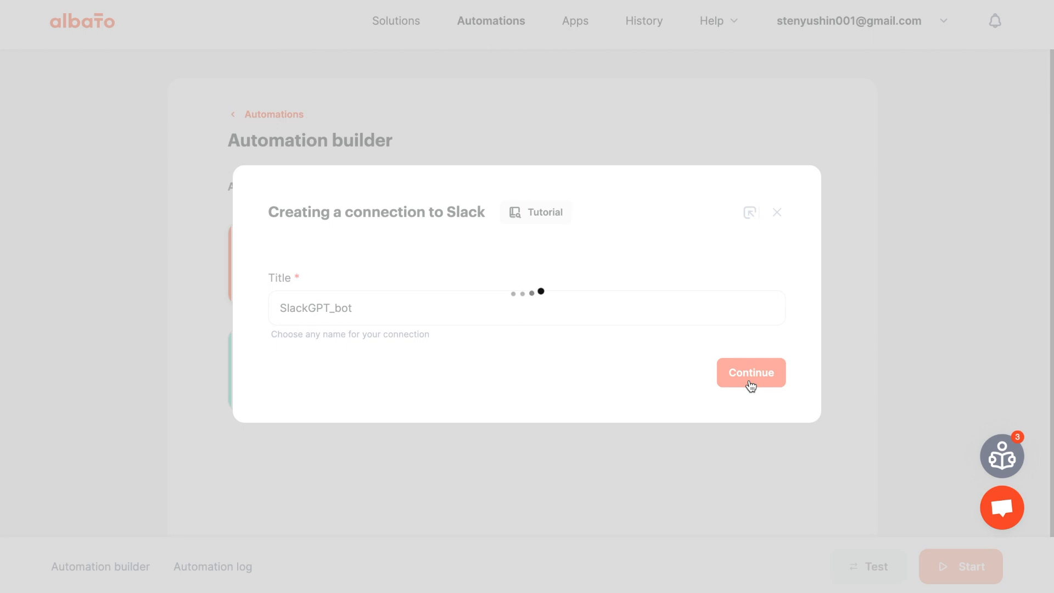
pyautogui.click(751, 372)
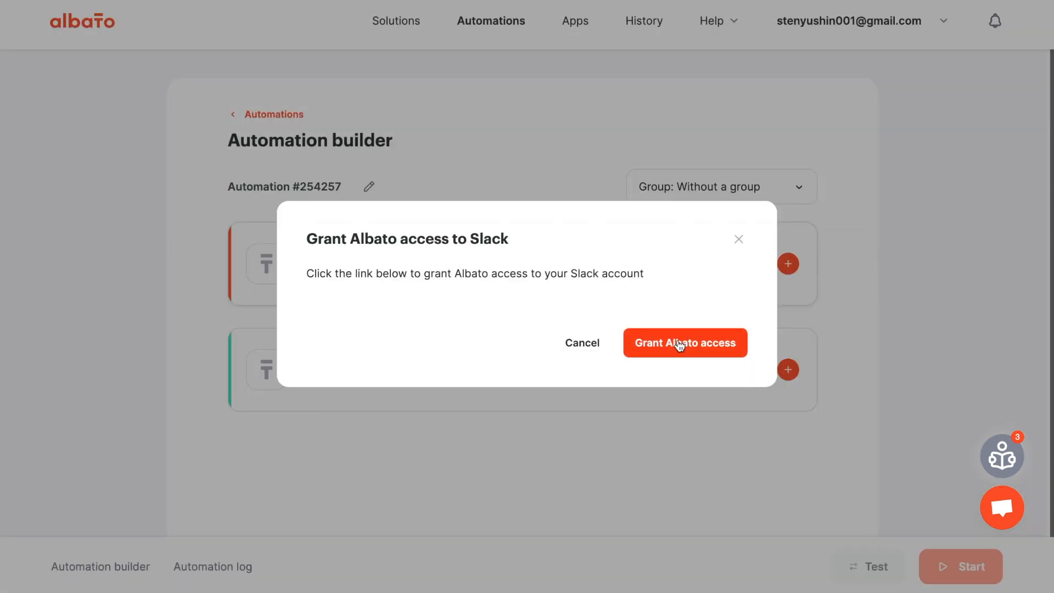
pyautogui.click(685, 343)
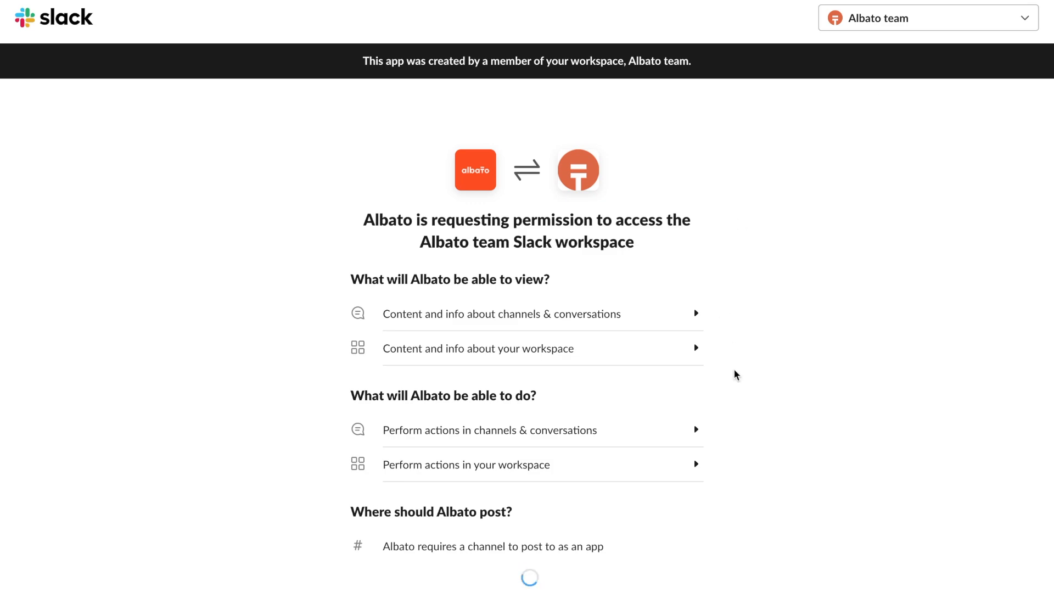
# Pick chatgpt_by_albato as Albato's posting channel and allow workspace access.
pyautogui.click(515, 450)
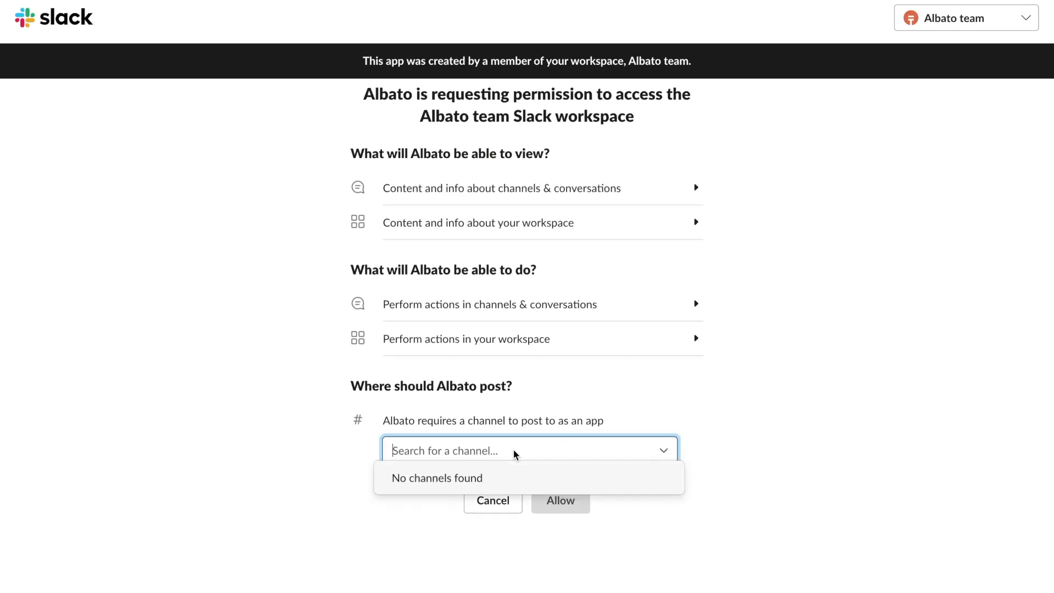
pyautogui.write('chatgpt_by_albato')
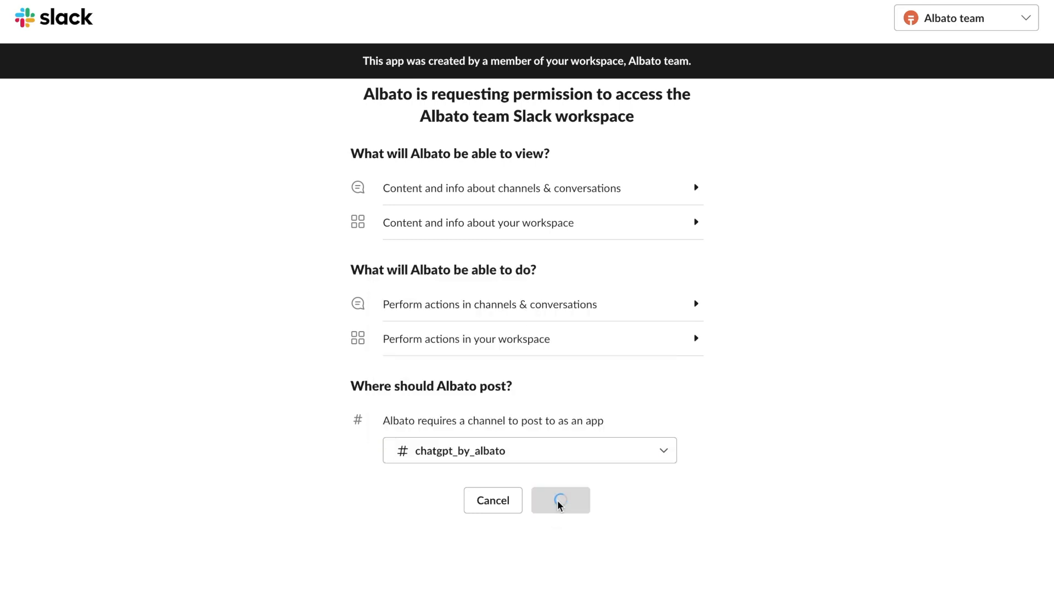
pyautogui.click(560, 500)
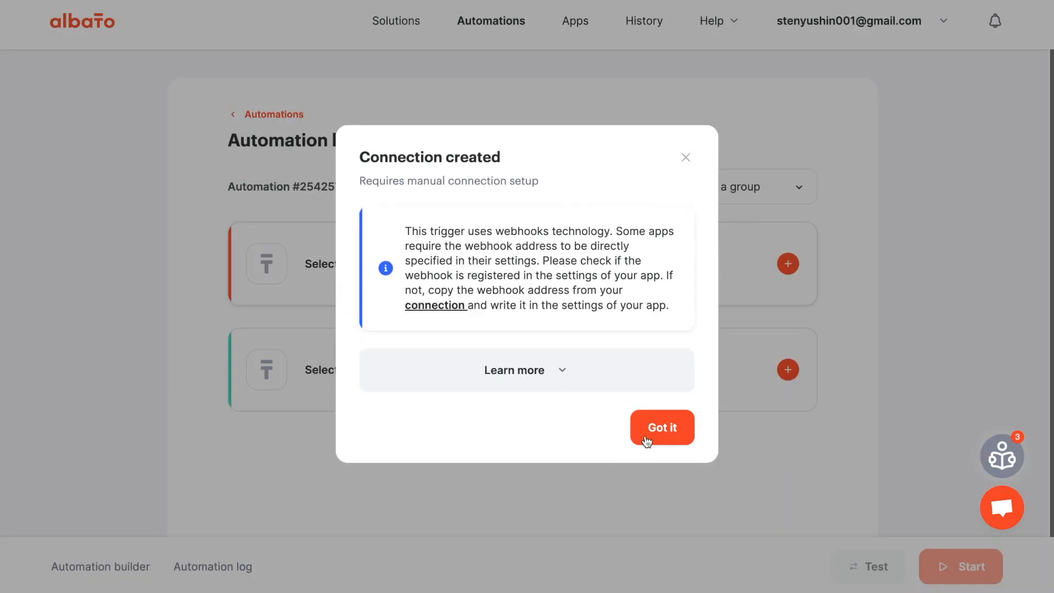
# Dismiss the connection notice and add the Slack trigger using SlackGPT_bot.
pyautogui.click(662, 427)
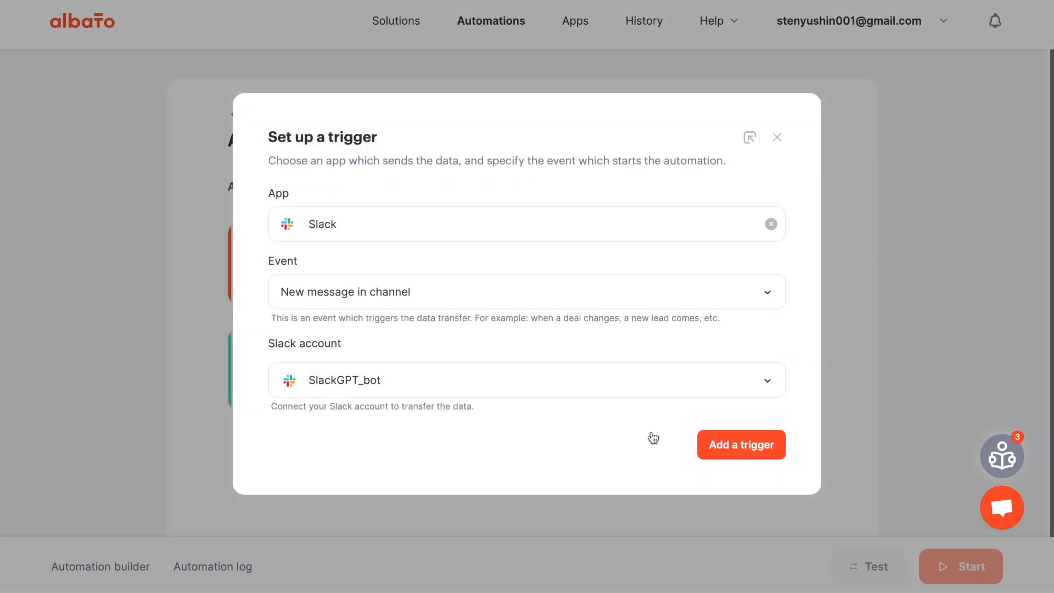
pyautogui.click(742, 444)
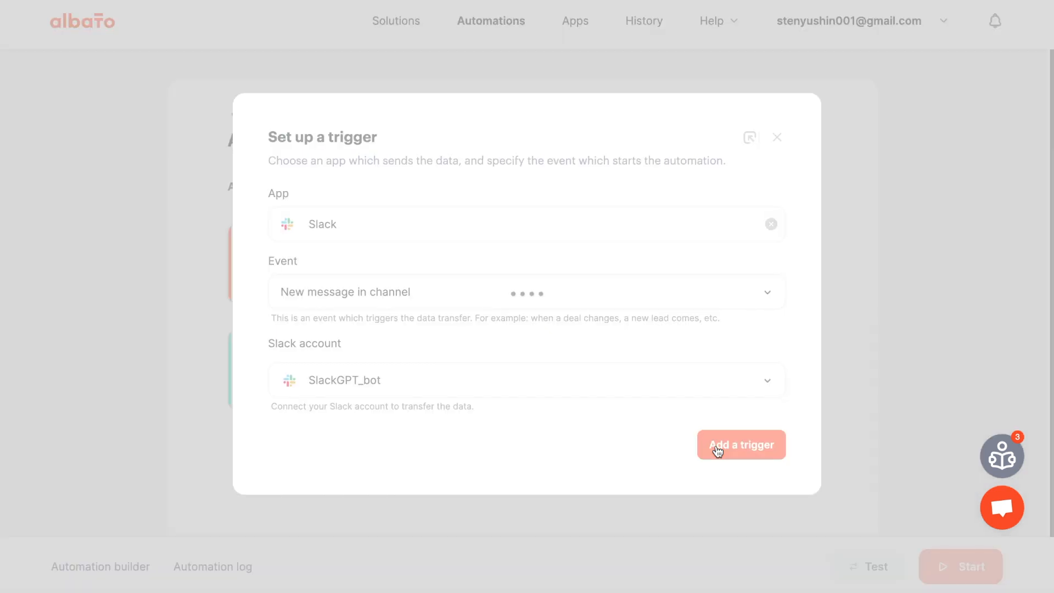
pyautogui.click(742, 445)
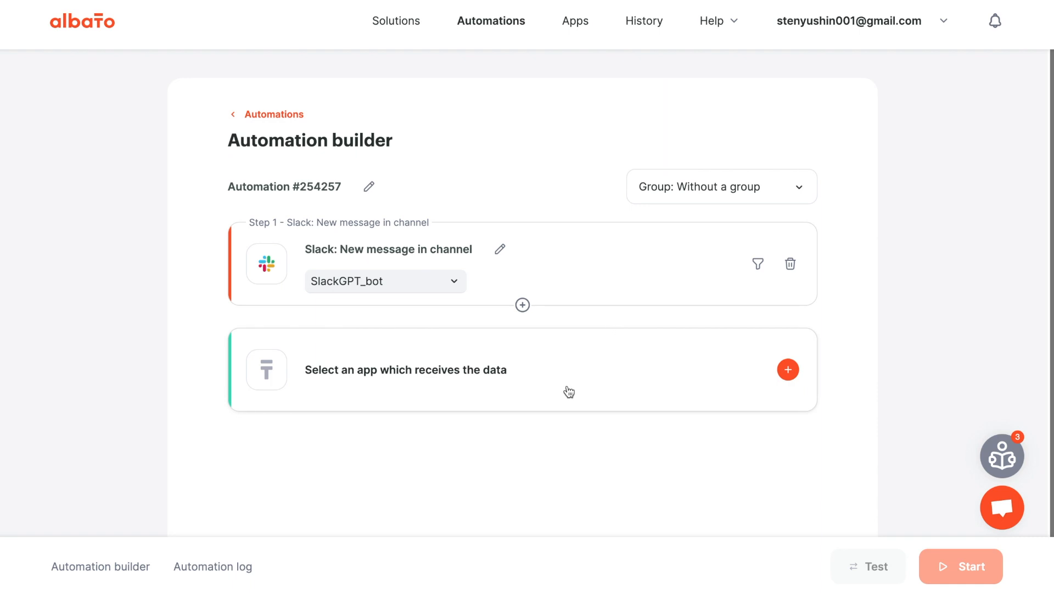
pyautogui.moveTo(552, 374)
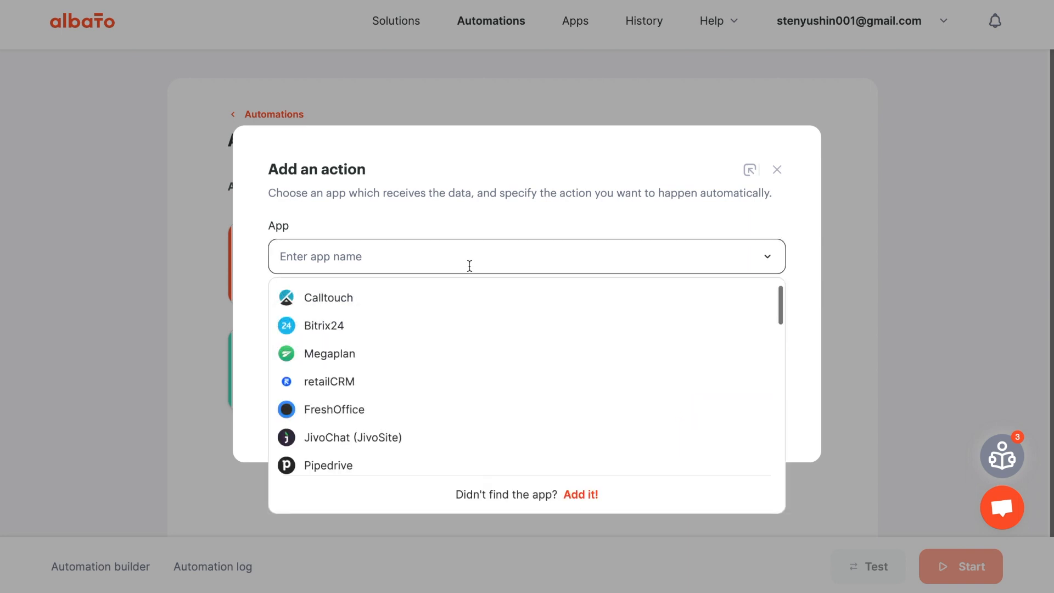
# Add OpenAI Create chat completion with the existing OpenAI connection as the action.
pyautogui.write('open')
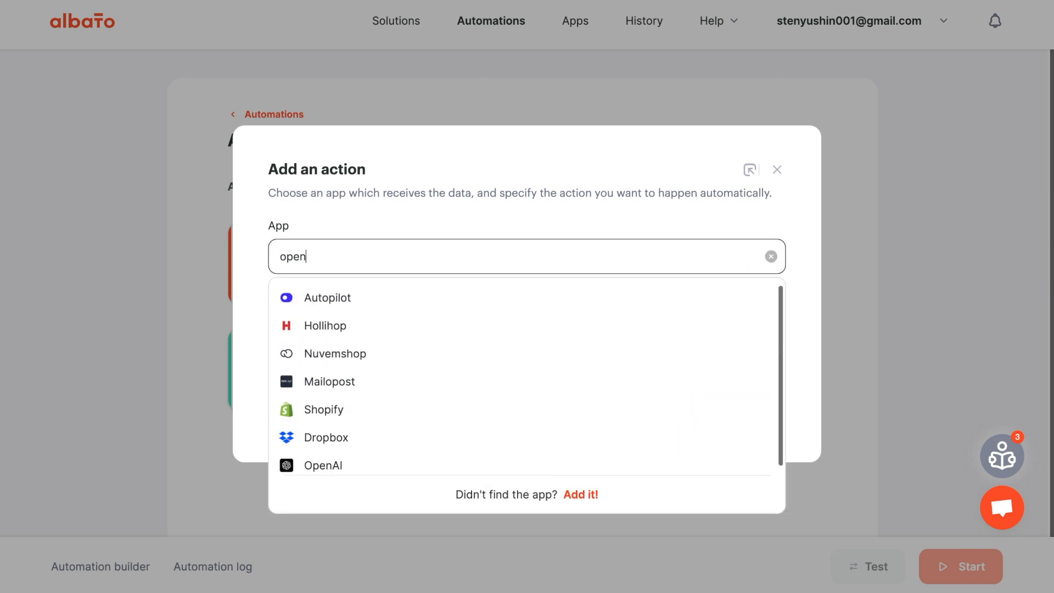
pyautogui.click(323, 466)
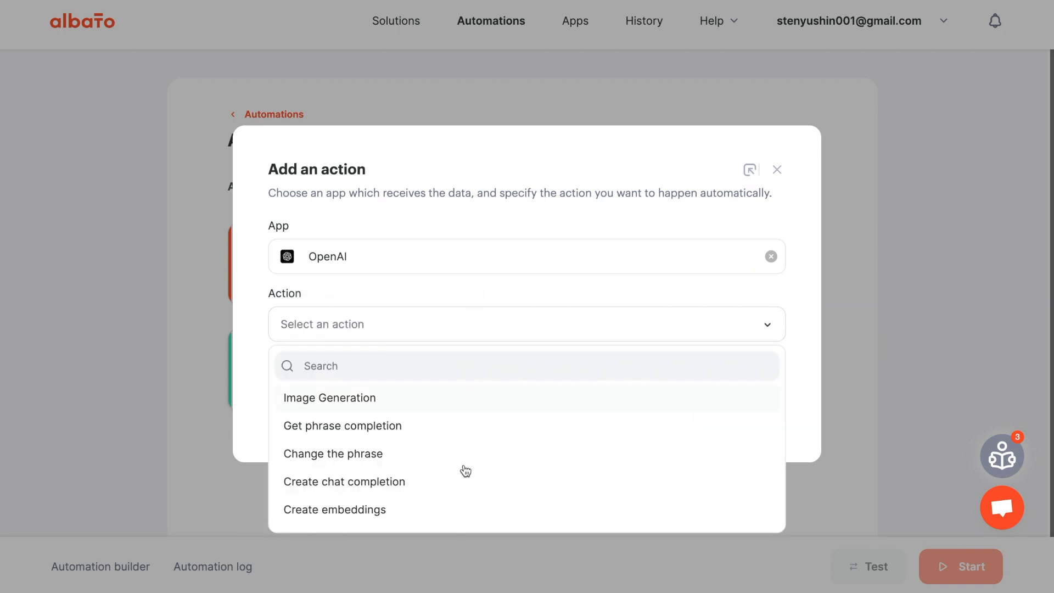
pyautogui.click(345, 482)
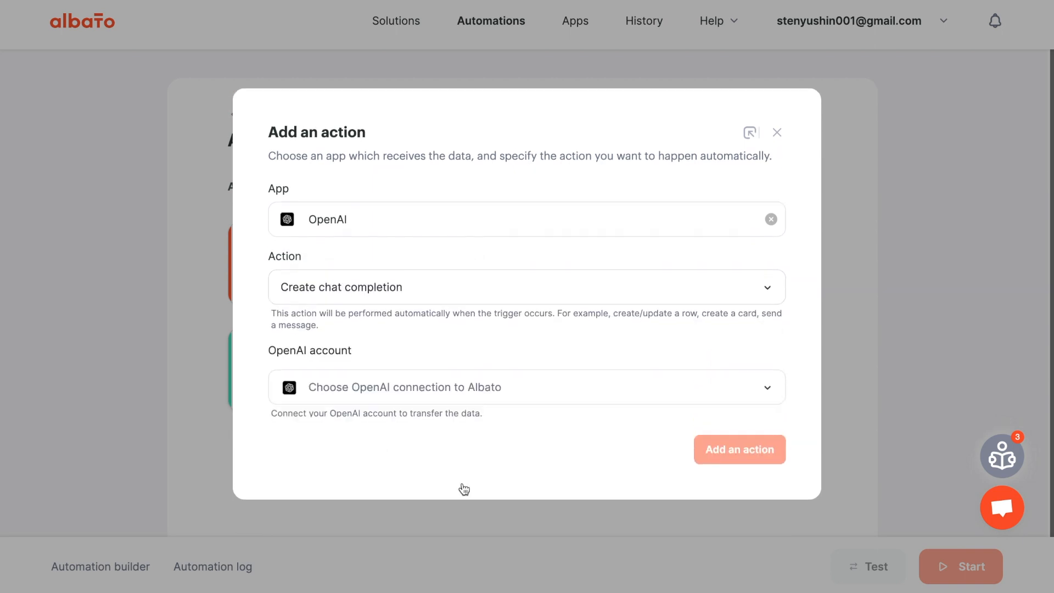
pyautogui.click(512, 387)
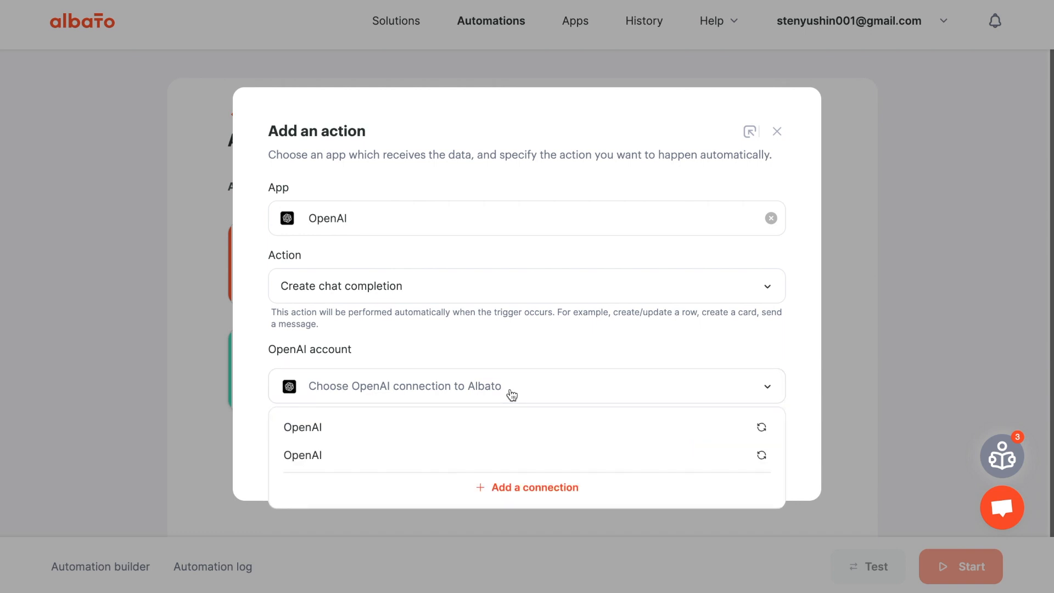
pyautogui.click(303, 427)
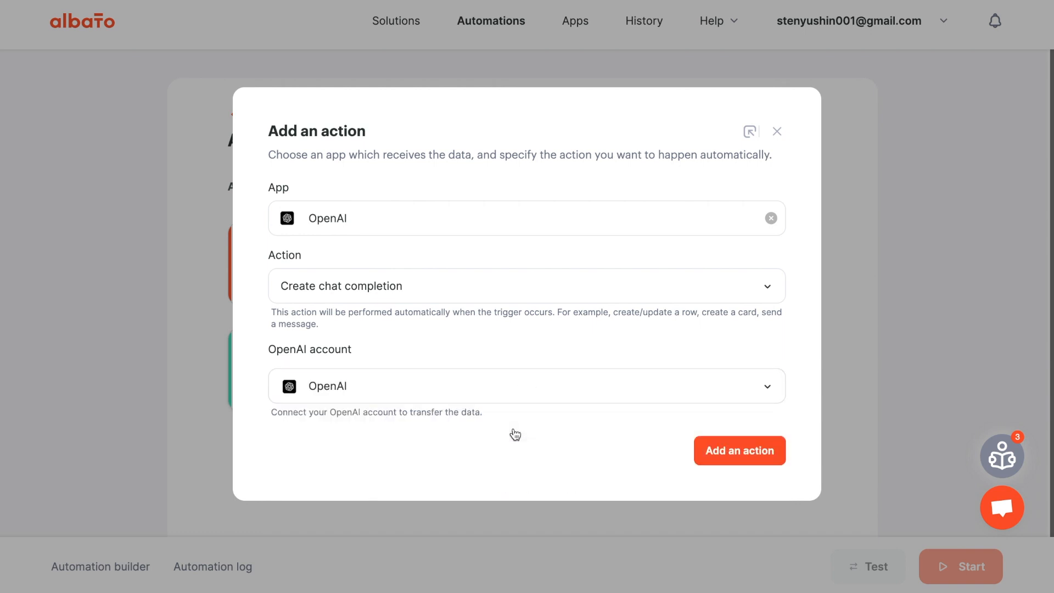
pyautogui.moveTo(768, 451)
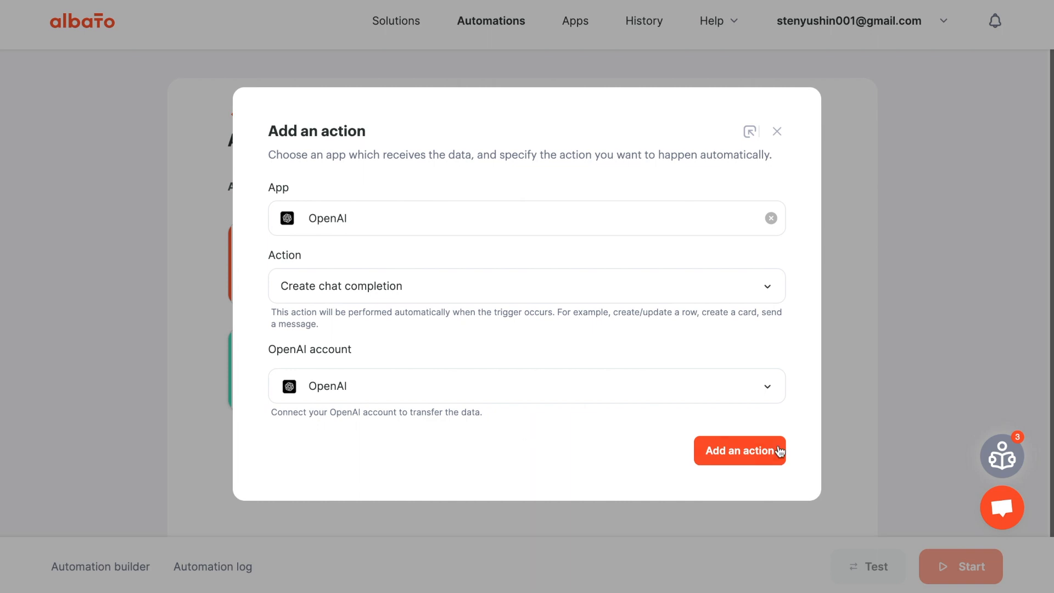
pyautogui.click(741, 450)
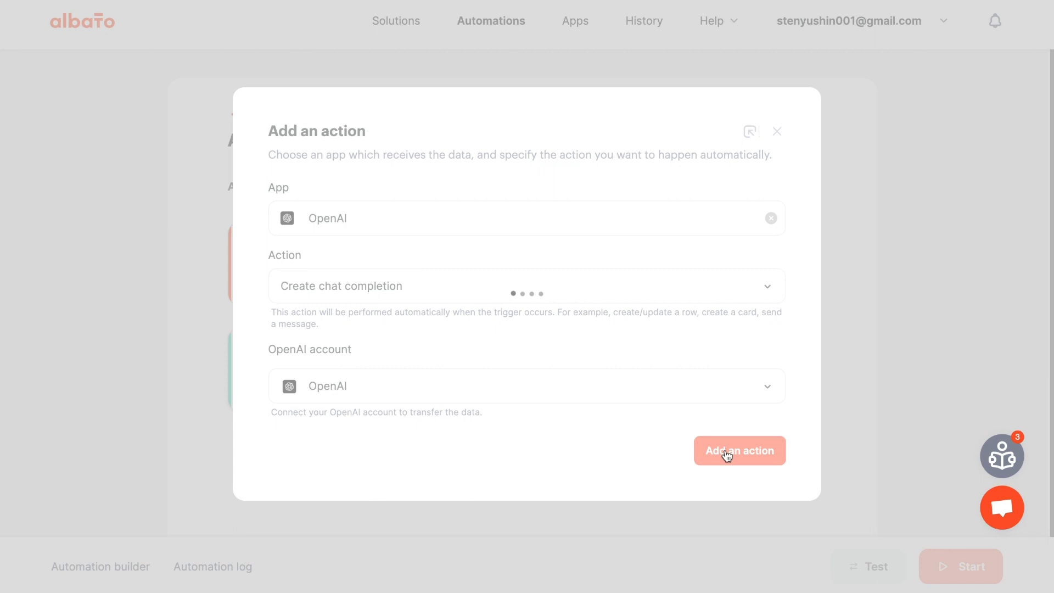
# Set the step to gpt-3.5-turbo, 2000 max tokens, Slack message text as prompt, and save.
pyautogui.click(740, 450)
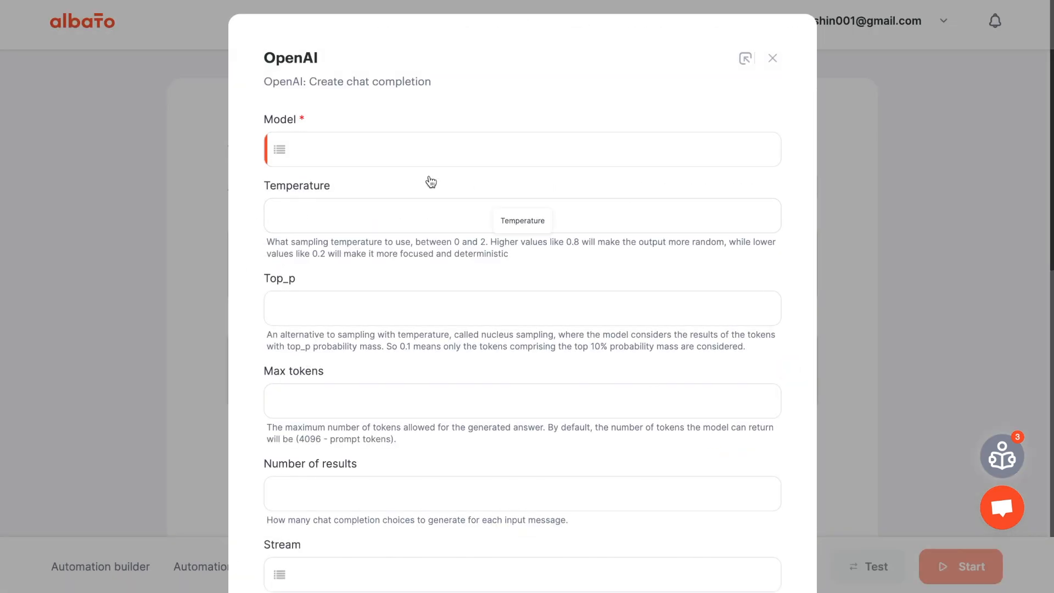
pyautogui.moveTo(266, 173)
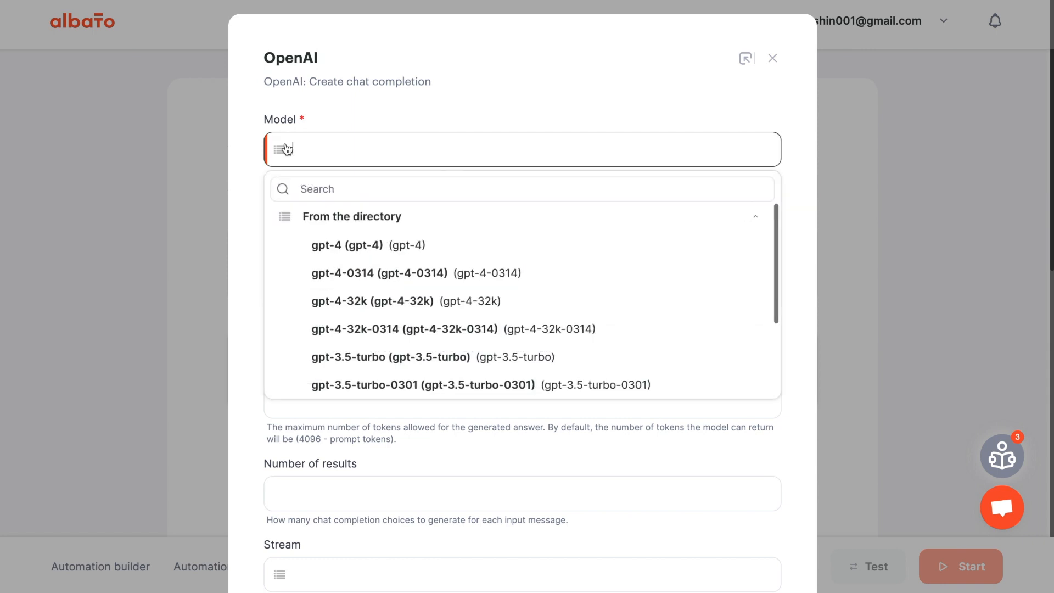
pyautogui.moveTo(398, 365)
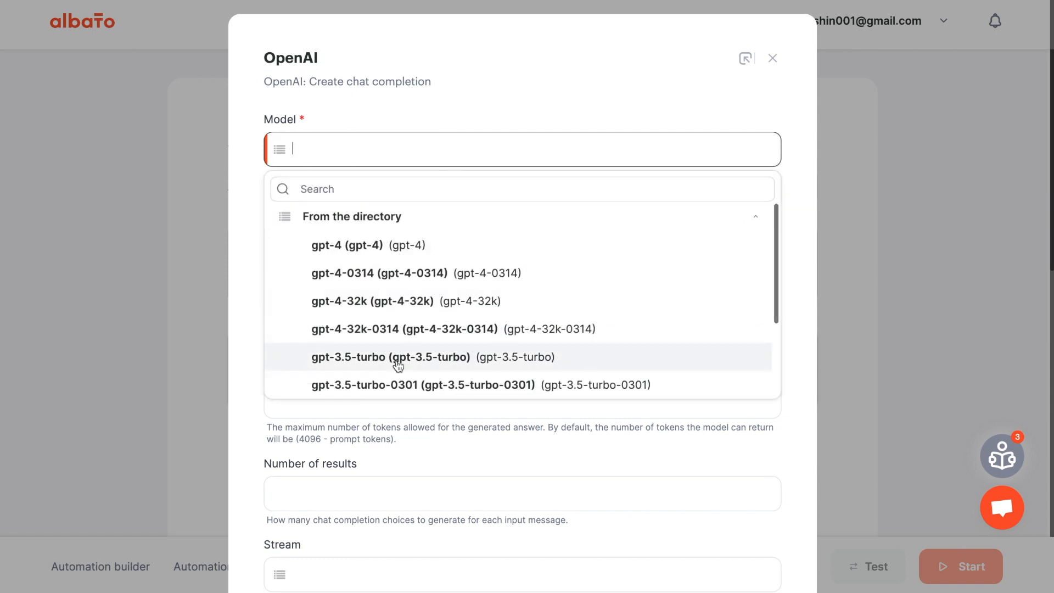
pyautogui.click(391, 358)
pyautogui.write('2')
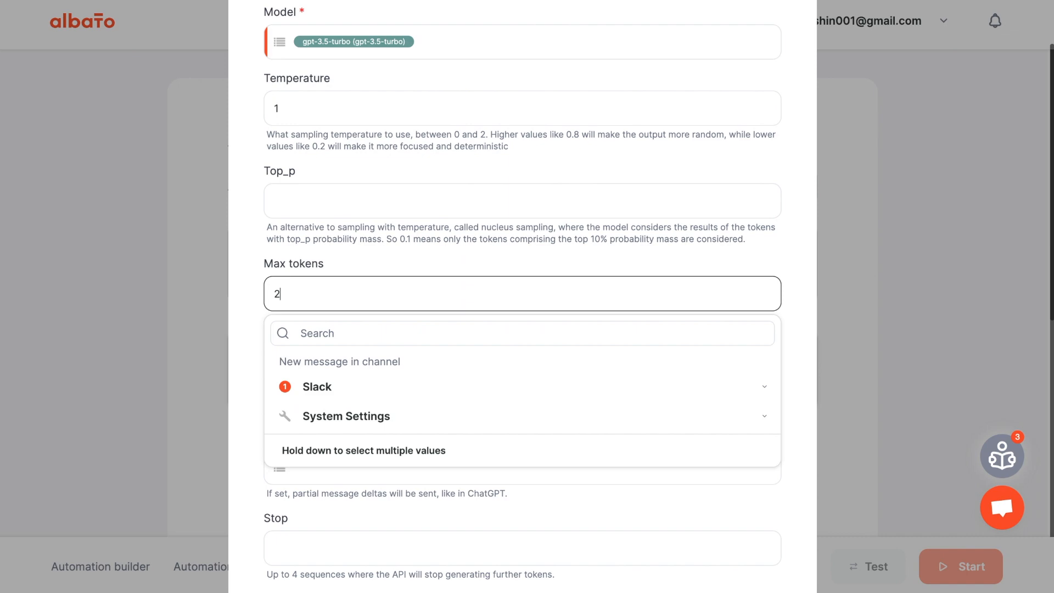
pyautogui.write('000')
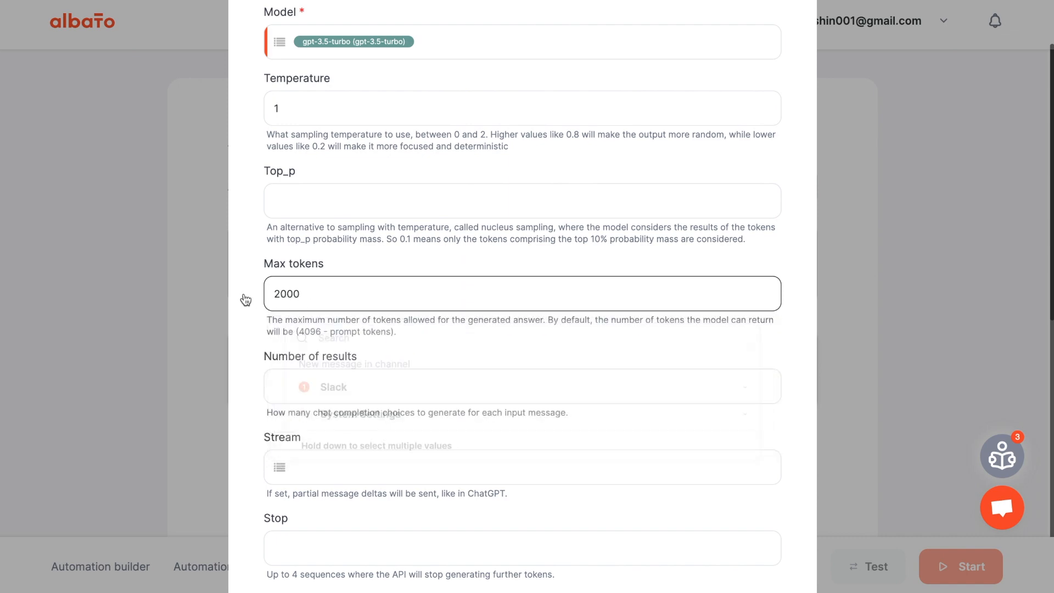
pyautogui.scroll(-3)
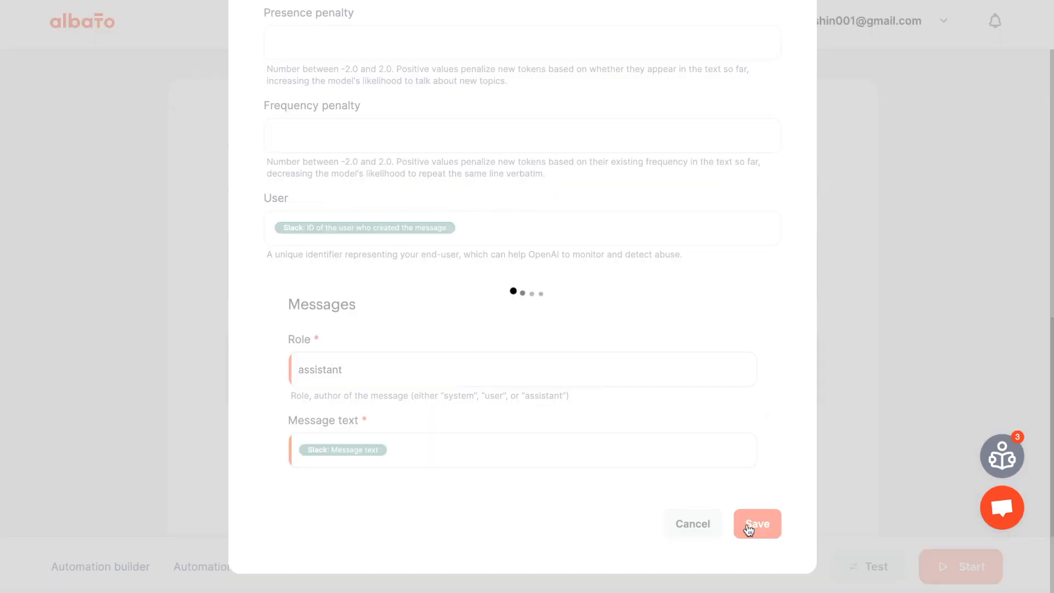
pyautogui.click(758, 524)
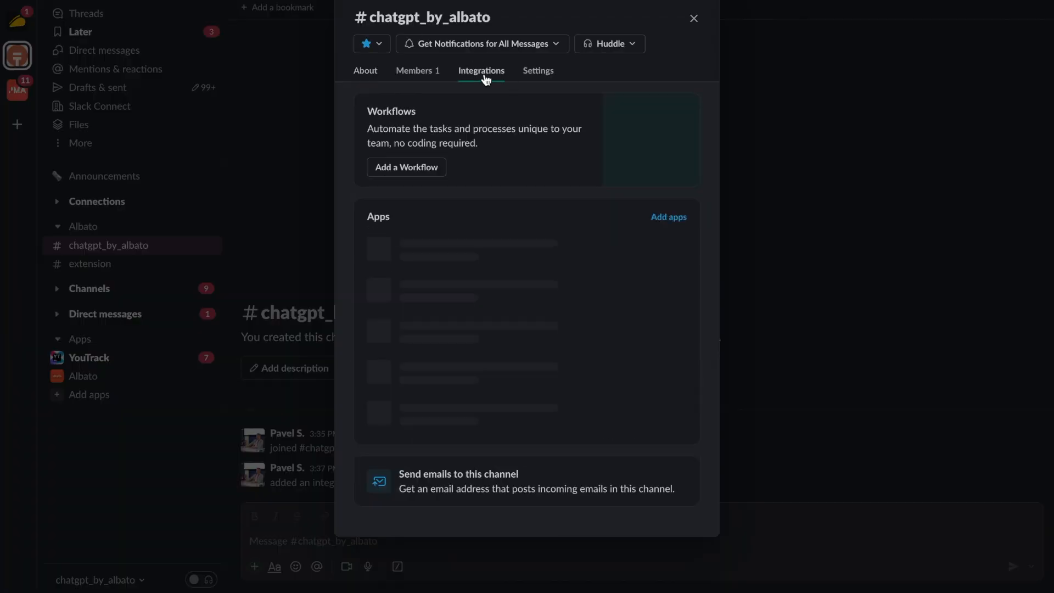
# Add the Albato app to chatgpt_by_albato from the channel's Integrations list.
pyautogui.click(669, 216)
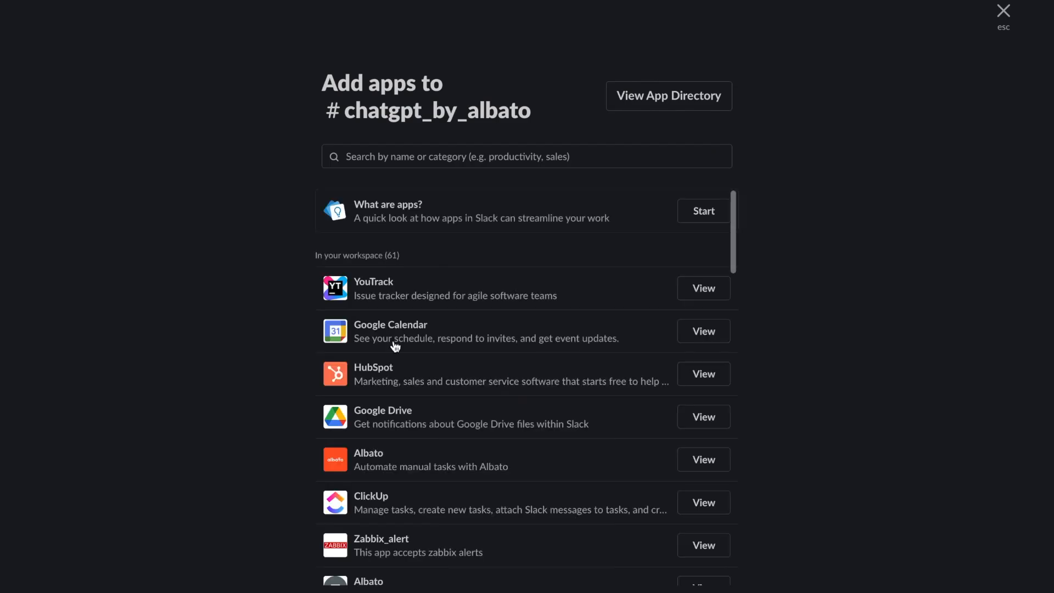
pyautogui.click(1004, 10)
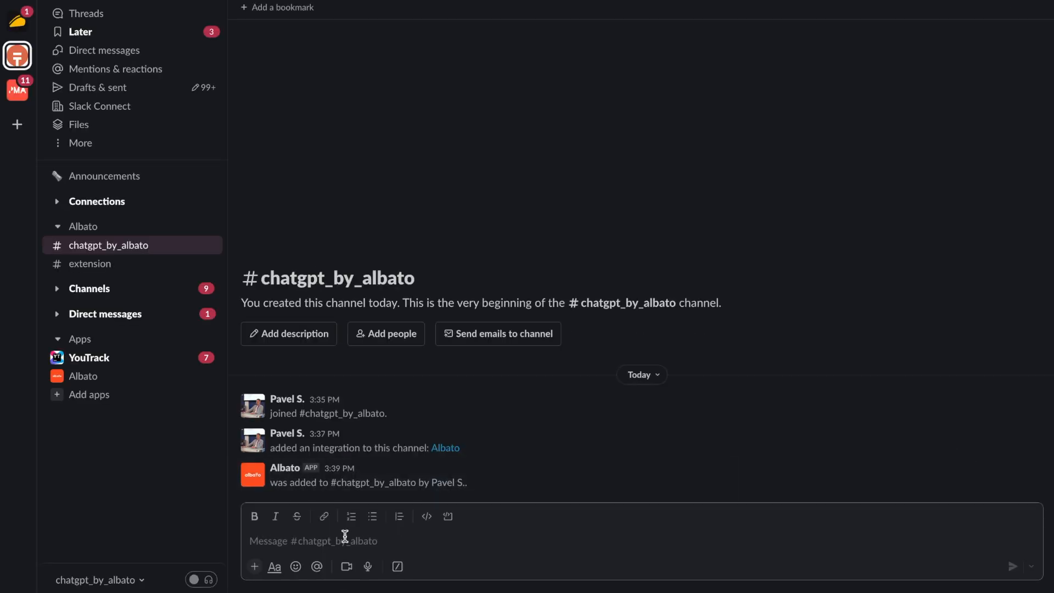
pyautogui.click(328, 278)
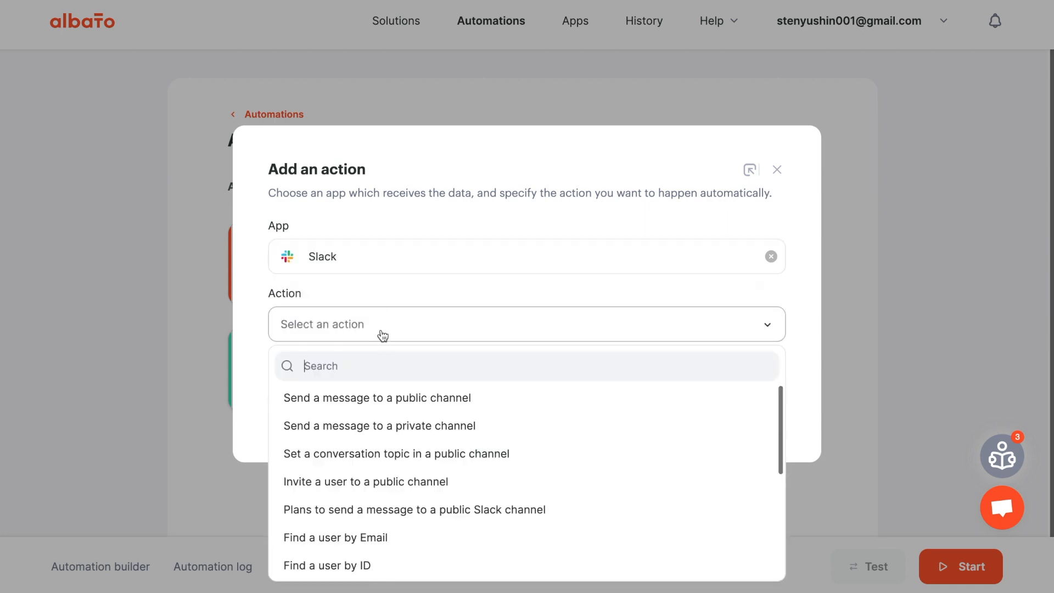
pyautogui.moveTo(387, 410)
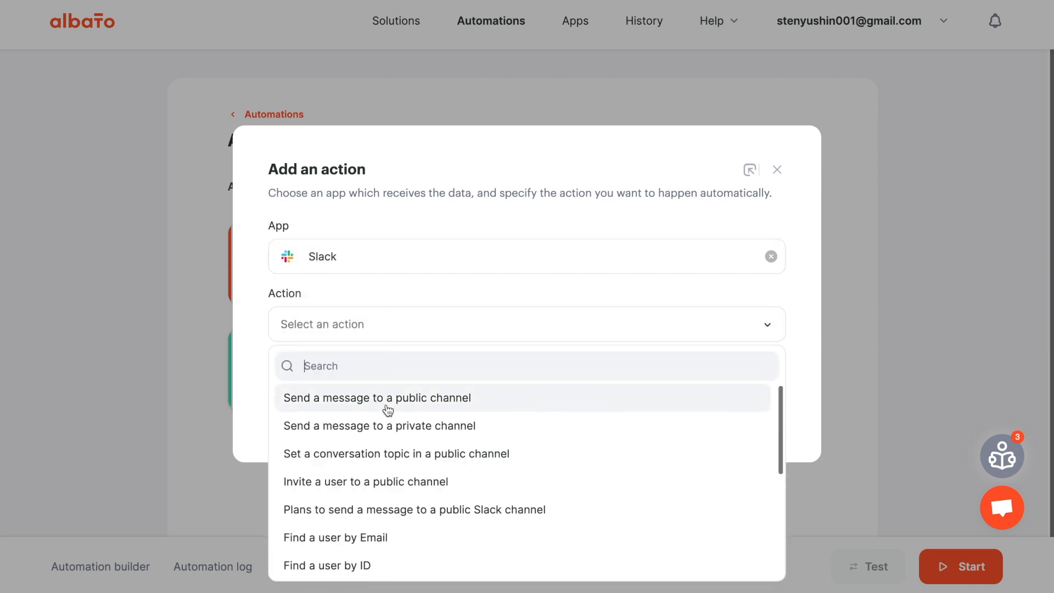
# Add a Slack 'Send a message to a public channel' step via SlackGPT_bot.
pyautogui.click(378, 397)
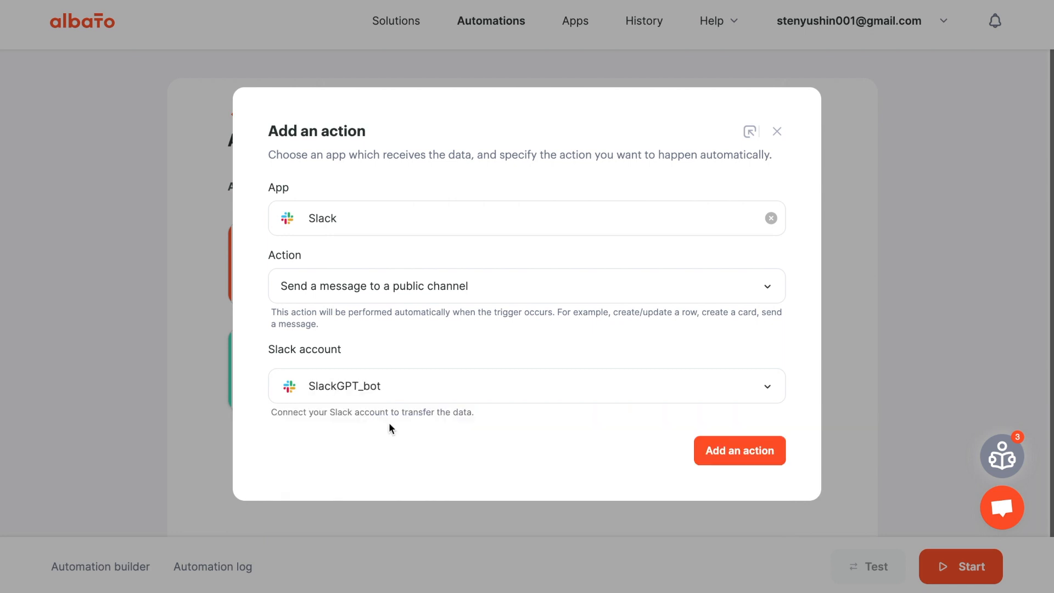
pyautogui.click(741, 450)
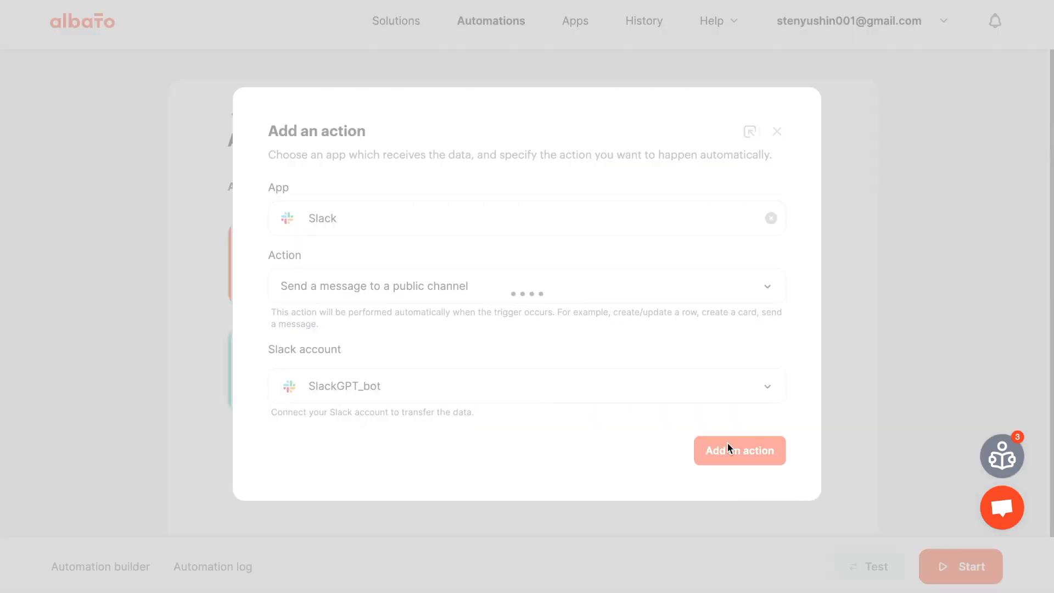
pyautogui.click(740, 451)
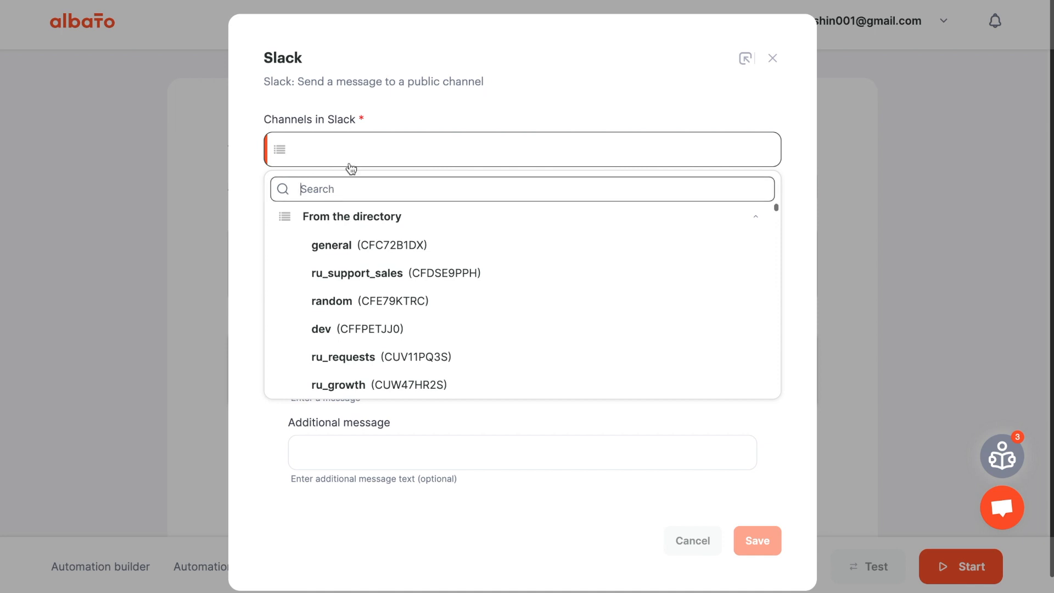
# Post to chatgpt_by_albato threaded under the trigger's Message ID with OpenAI Response content as text, and save.
pyautogui.write('cha')
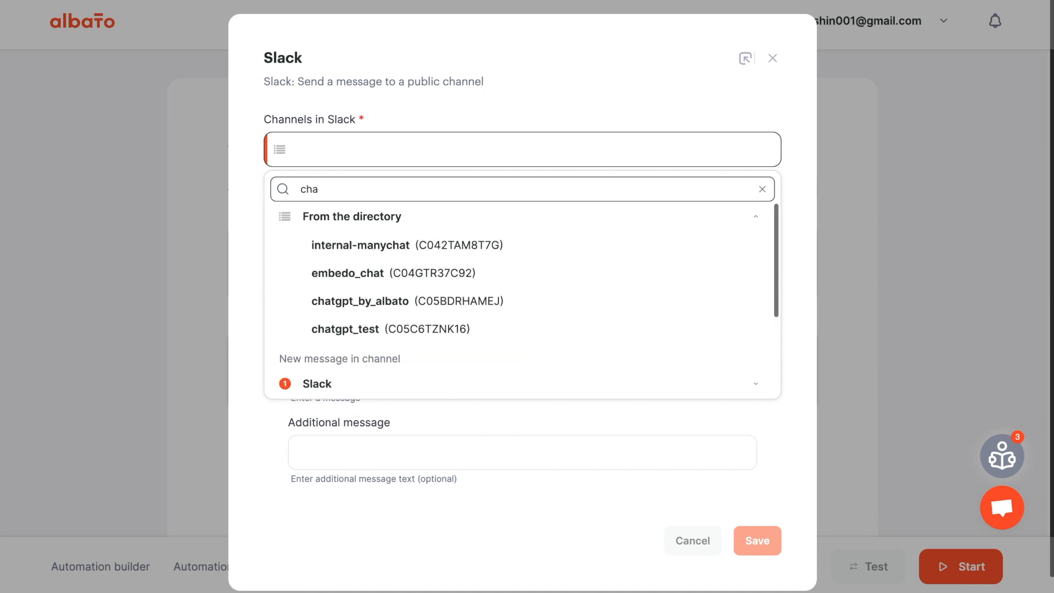
pyautogui.click(361, 301)
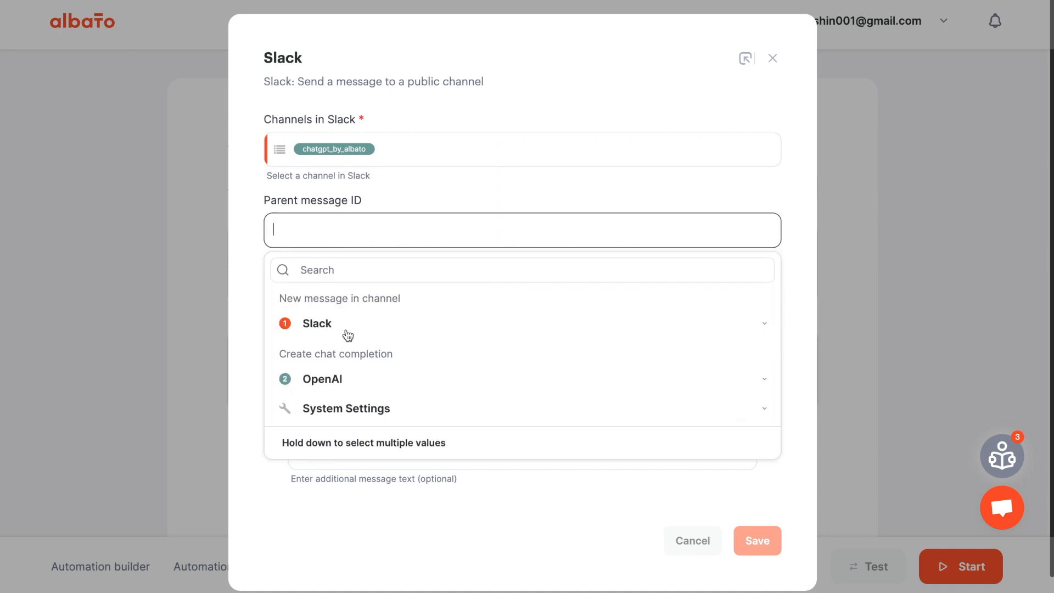
pyautogui.click(316, 323)
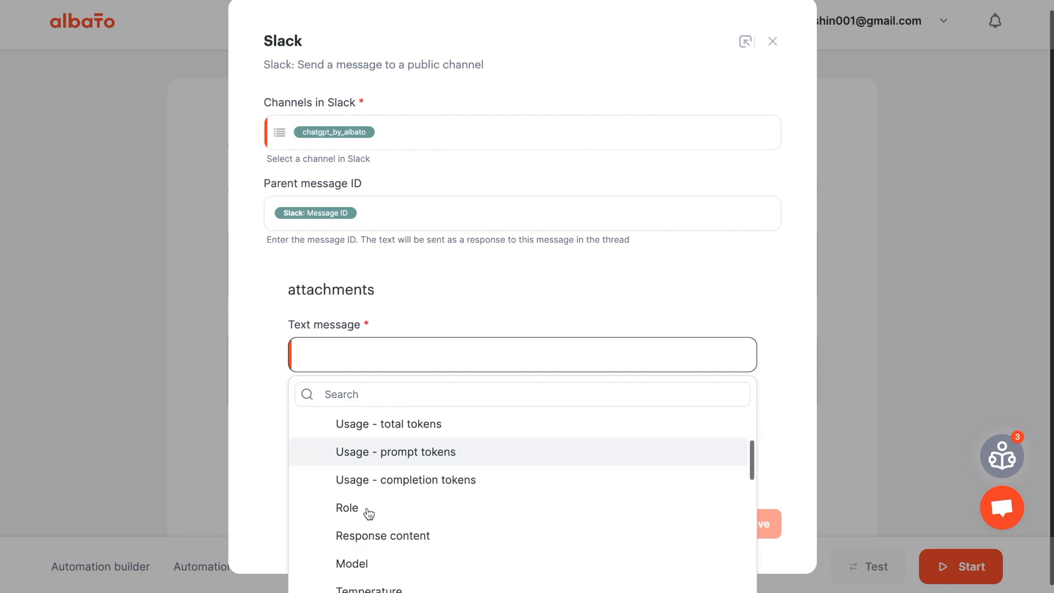
pyautogui.click(382, 535)
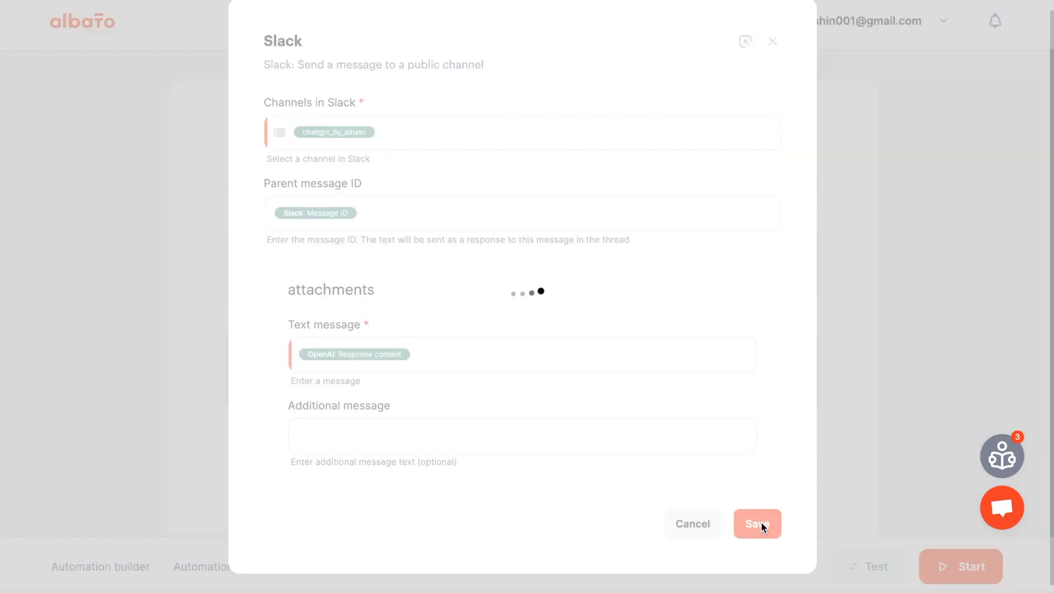
pyautogui.click(758, 524)
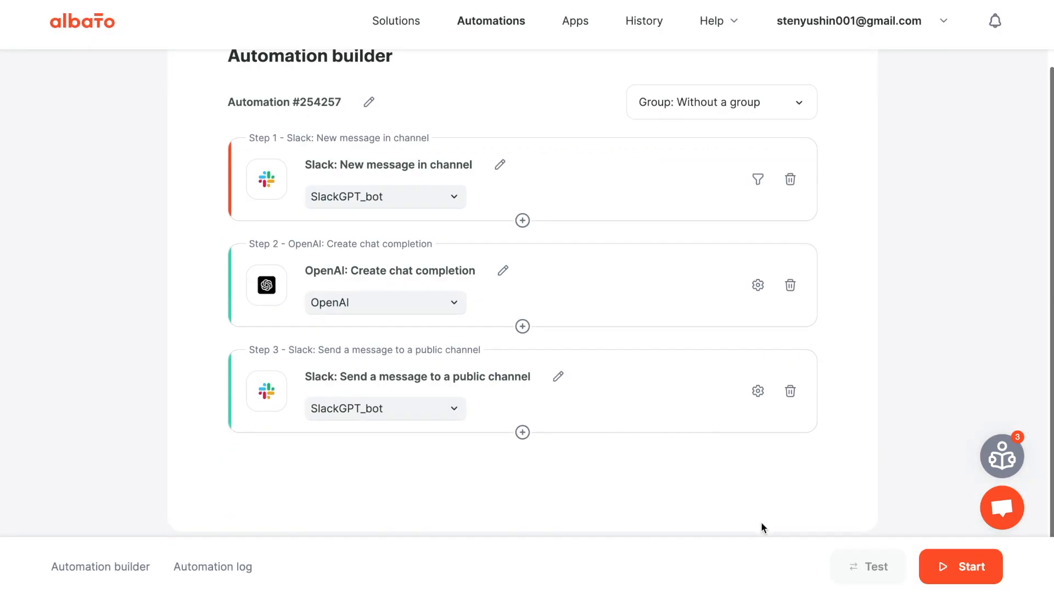
# Leave the trigger's filter empty and start the three-step automation running.
pyautogui.click(758, 181)
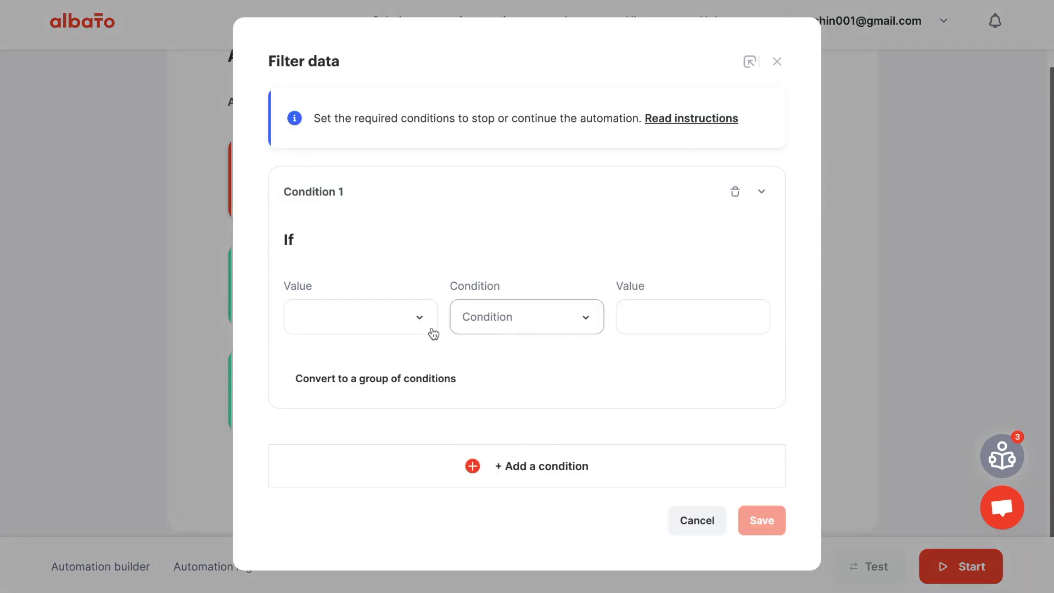
pyautogui.click(360, 316)
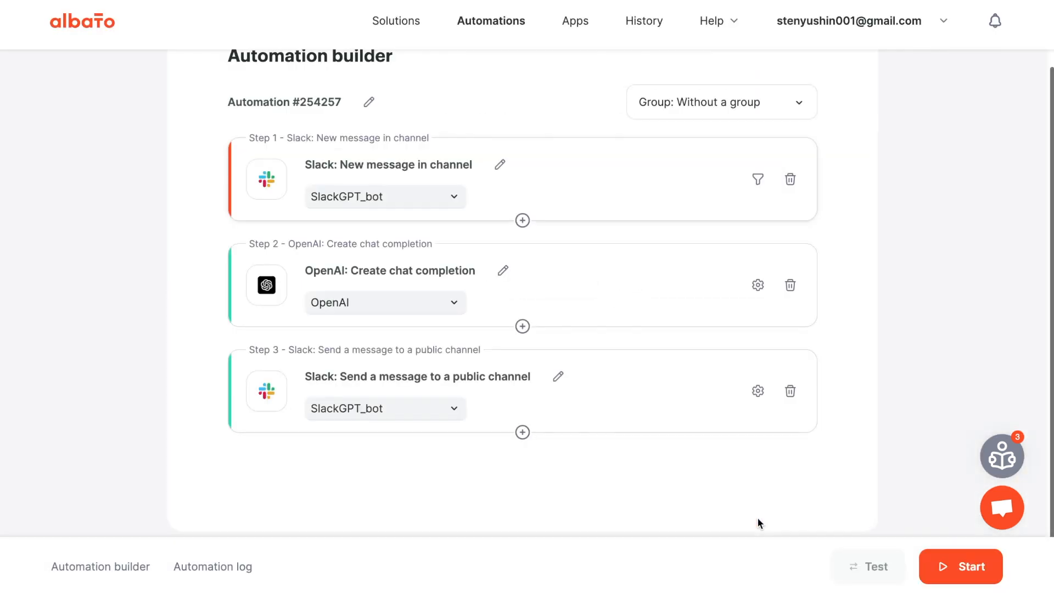
pyautogui.click(961, 567)
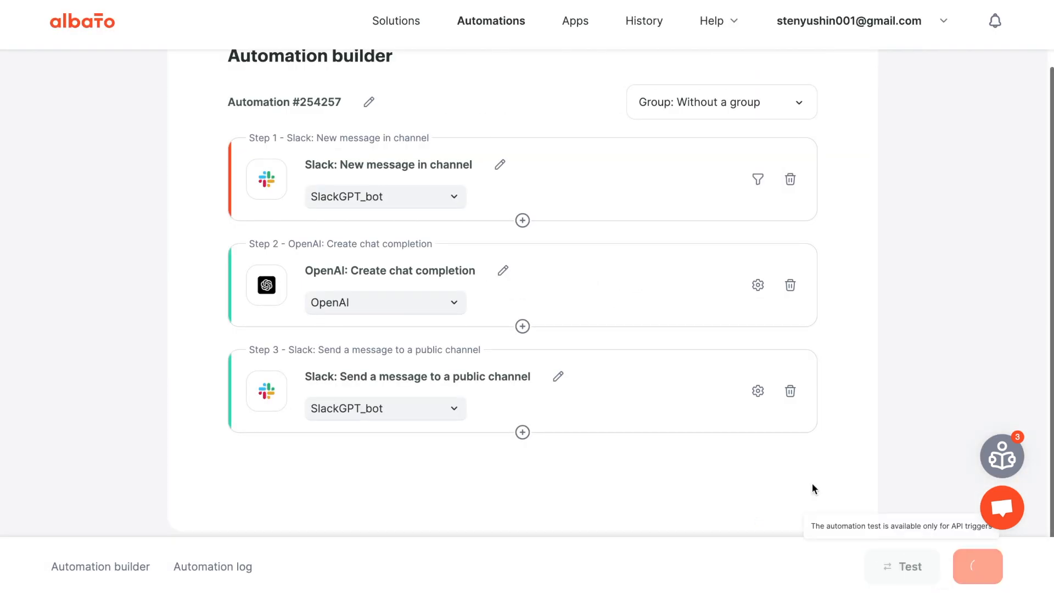
pyautogui.moveTo(594, 467)
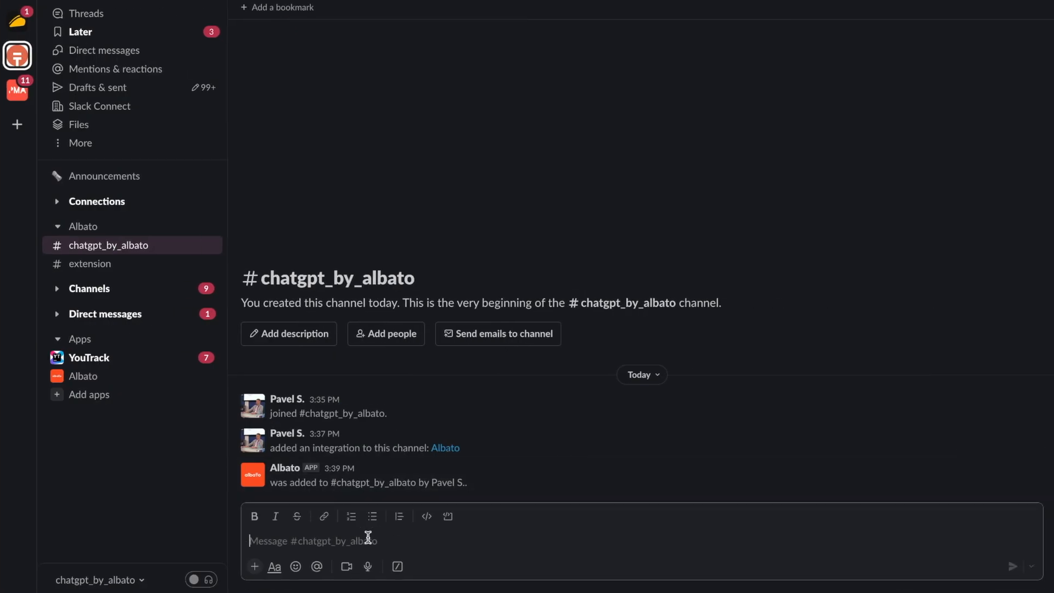
# Send the 'professional copywriter, PAS formula, 500-word landing page' prompt and view the threaded reply.
pyautogui.write('You are professional copywriter, use the PAS formula to')
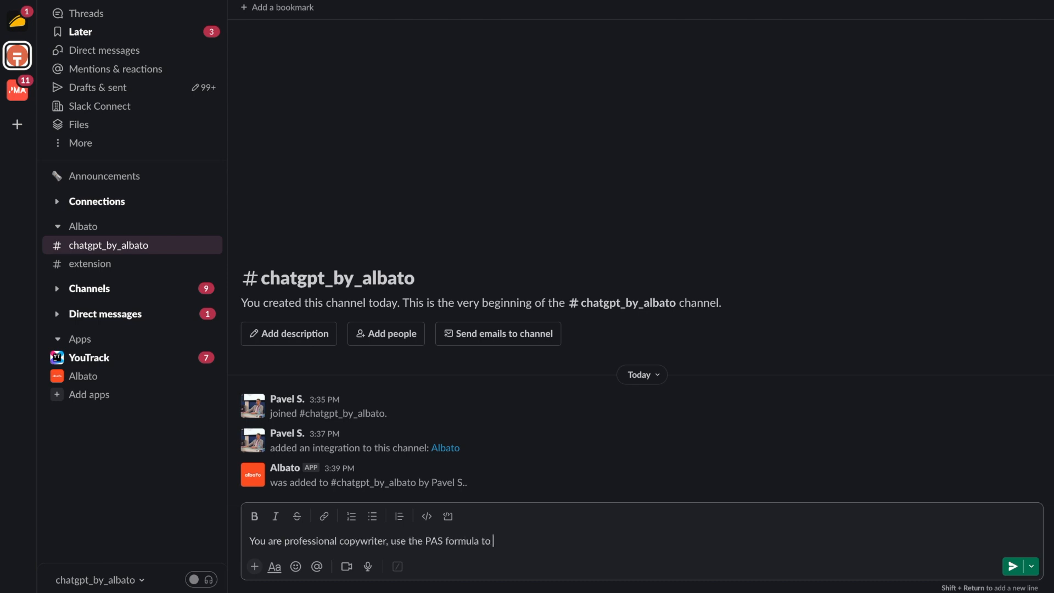
pyautogui.write('create a 500-word landing page that will convince poten')
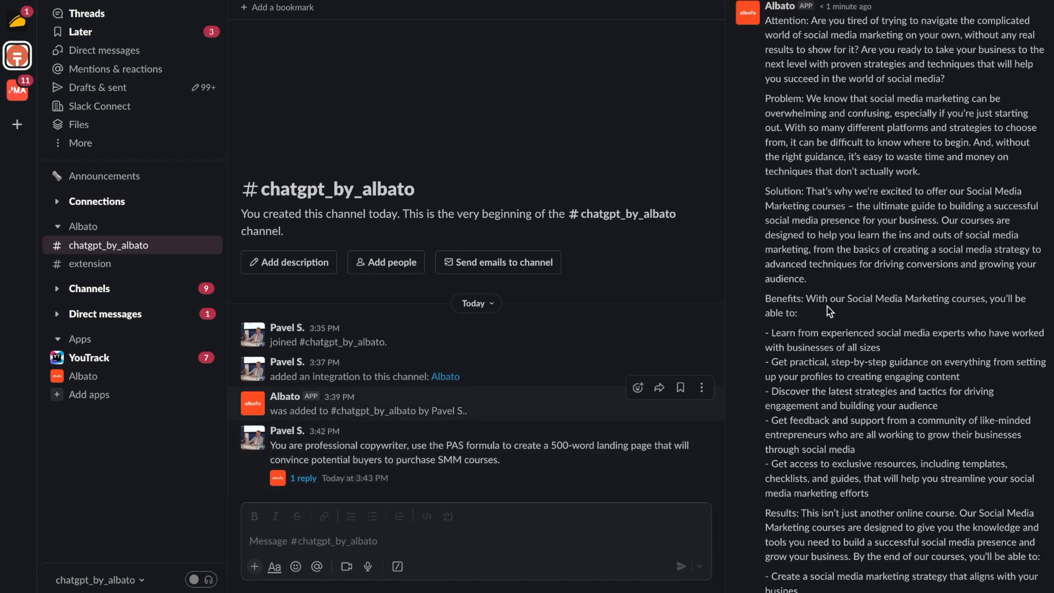
pyautogui.scroll(-3)
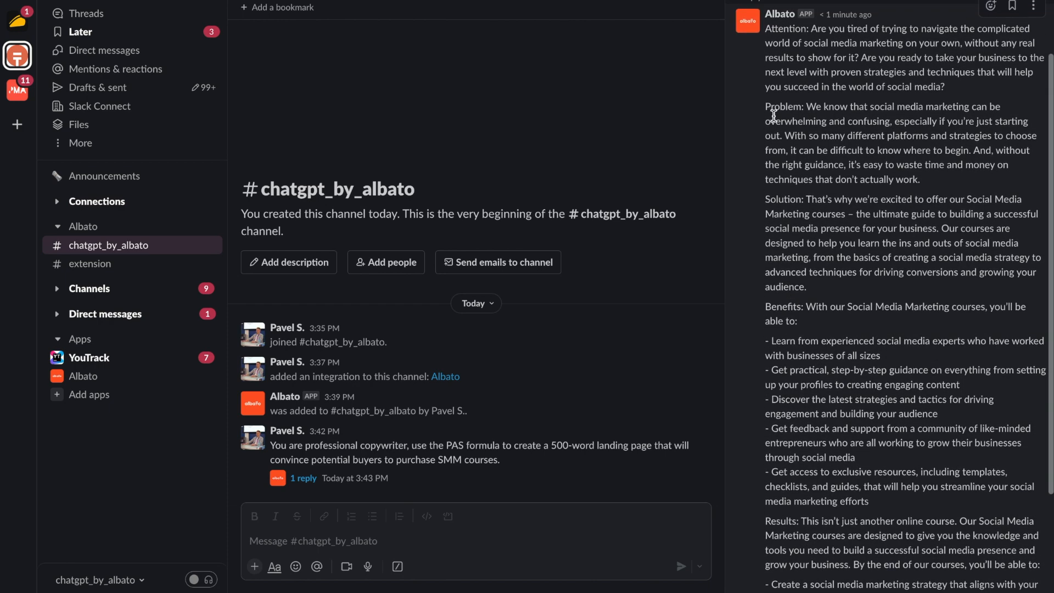
pyautogui.moveTo(534, 369)
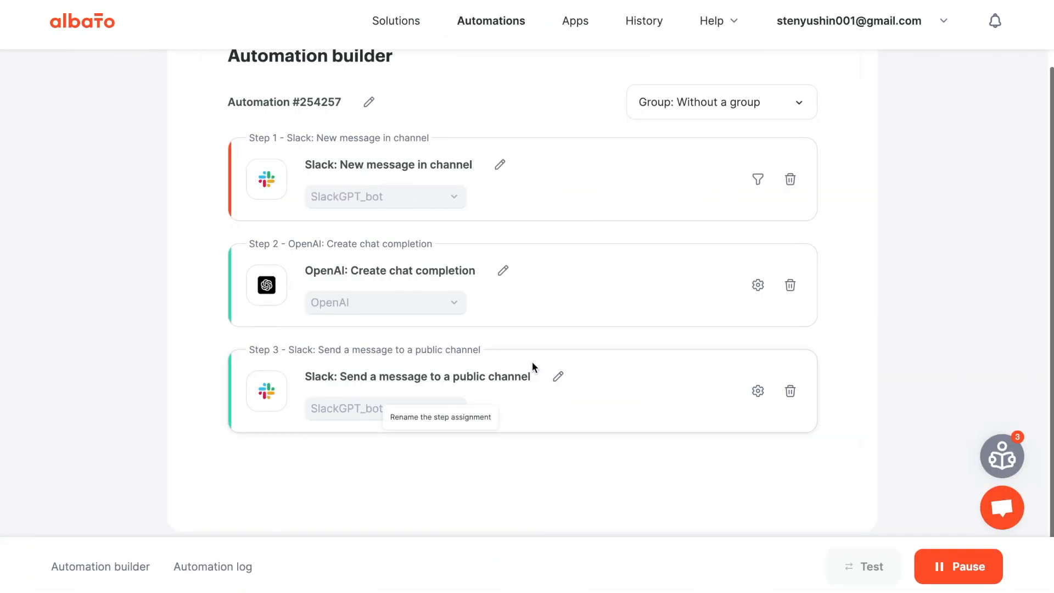
pyautogui.moveTo(215, 573)
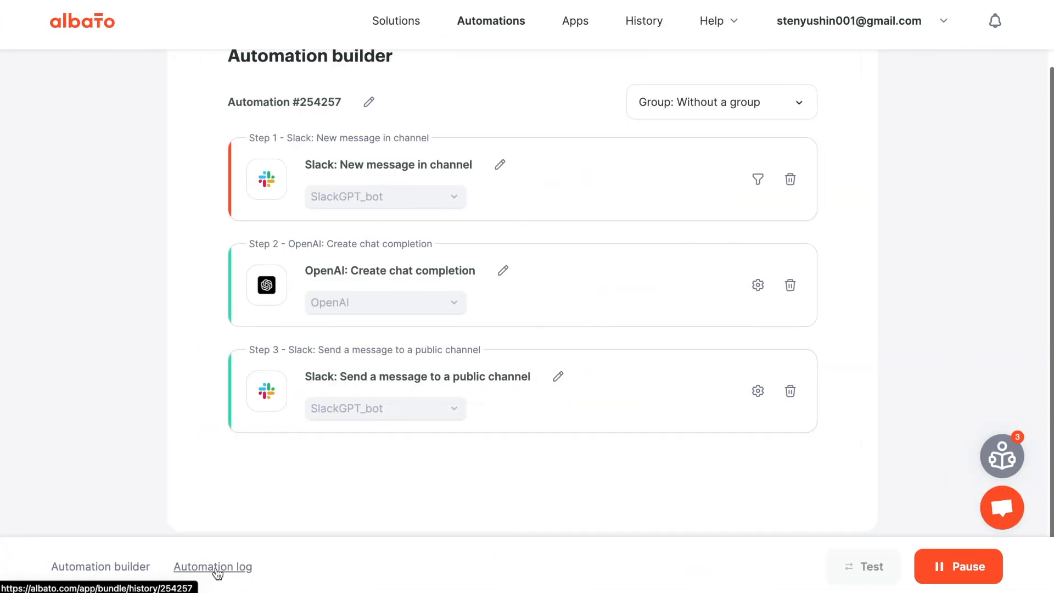
# View the run in the automation log and check Step 1's sent request details.
pyautogui.click(212, 566)
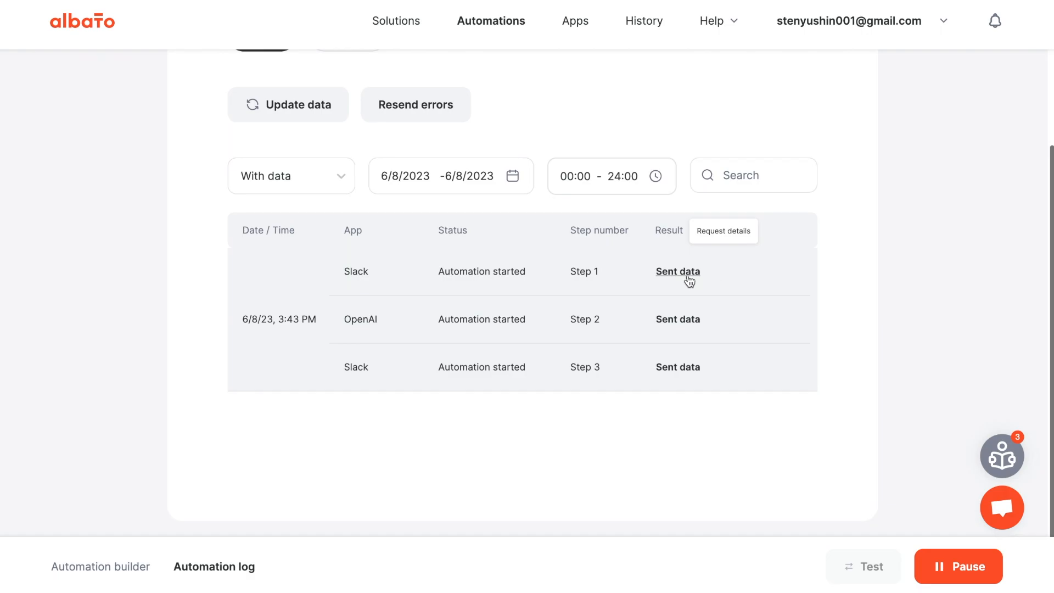
pyautogui.click(678, 271)
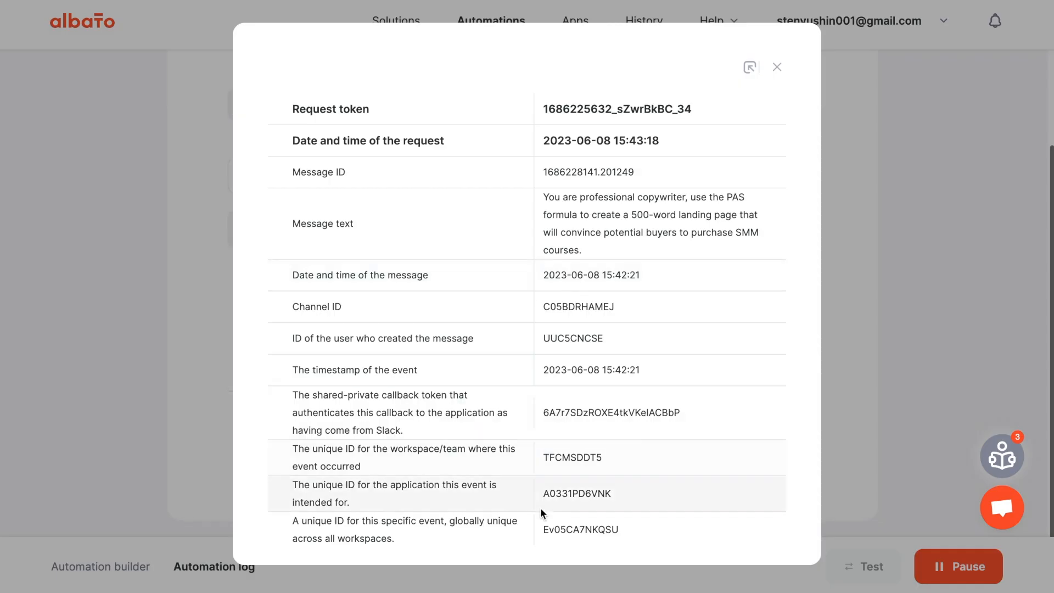
pyautogui.click(778, 67)
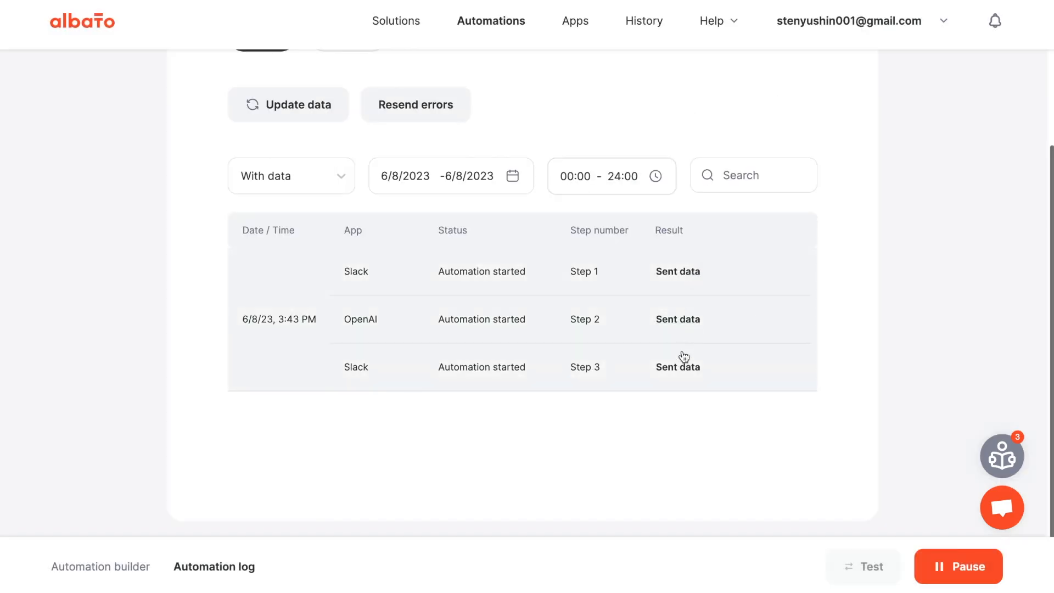